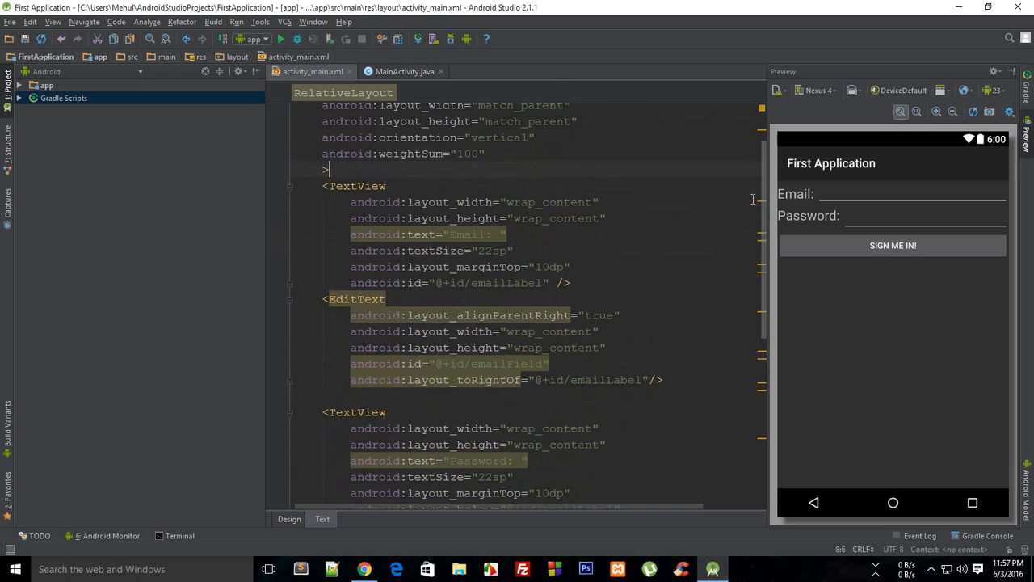
Replace the Email label's wrap_content width with a fixed value
{"action": "scroll", "scroll_direction": "down", "scroll_amount": 3}
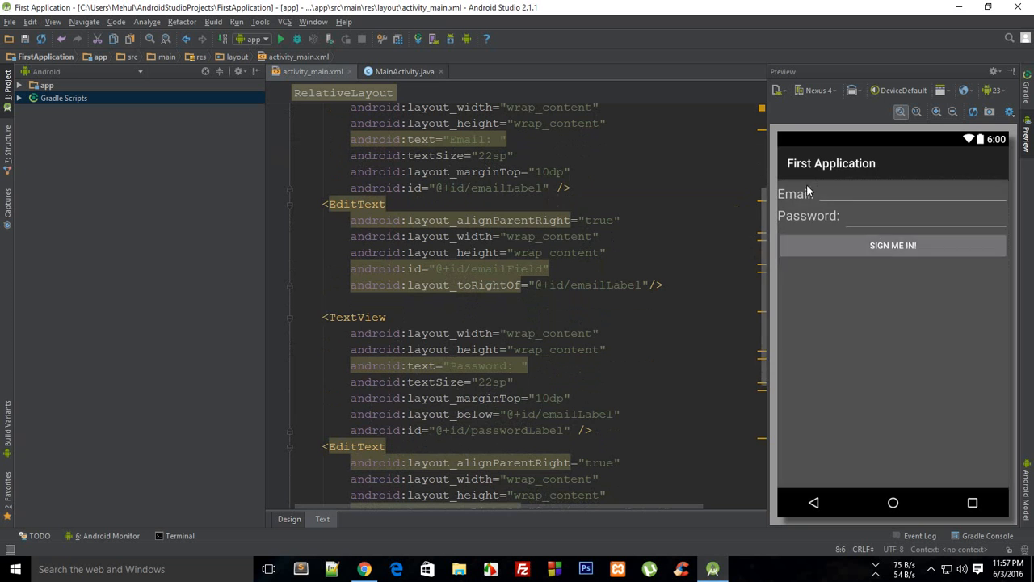
{"action": "scroll", "scroll_direction": "up", "scroll_amount": 3}
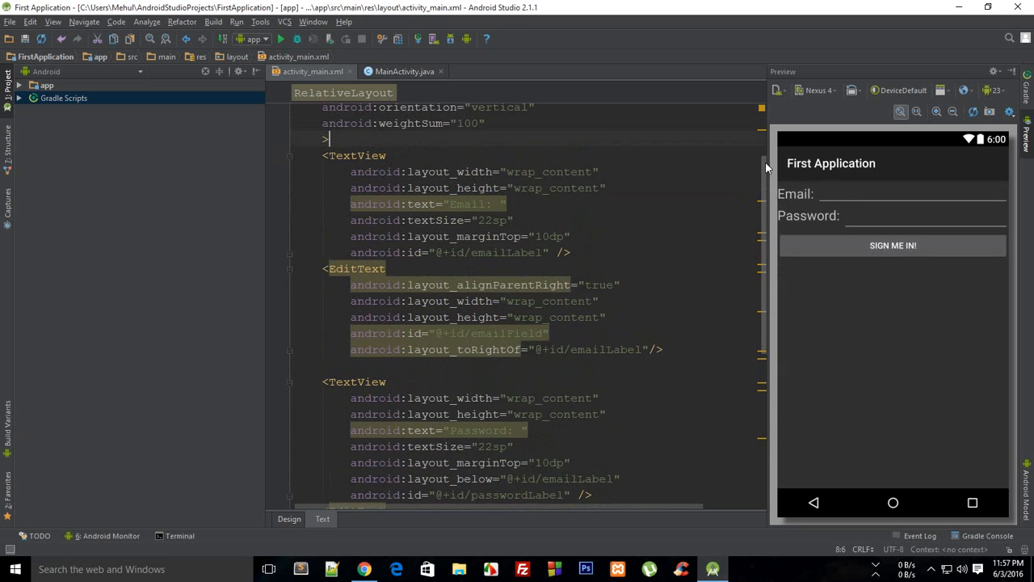
{"action": "mouse_move", "coordinate": [785, 180]}
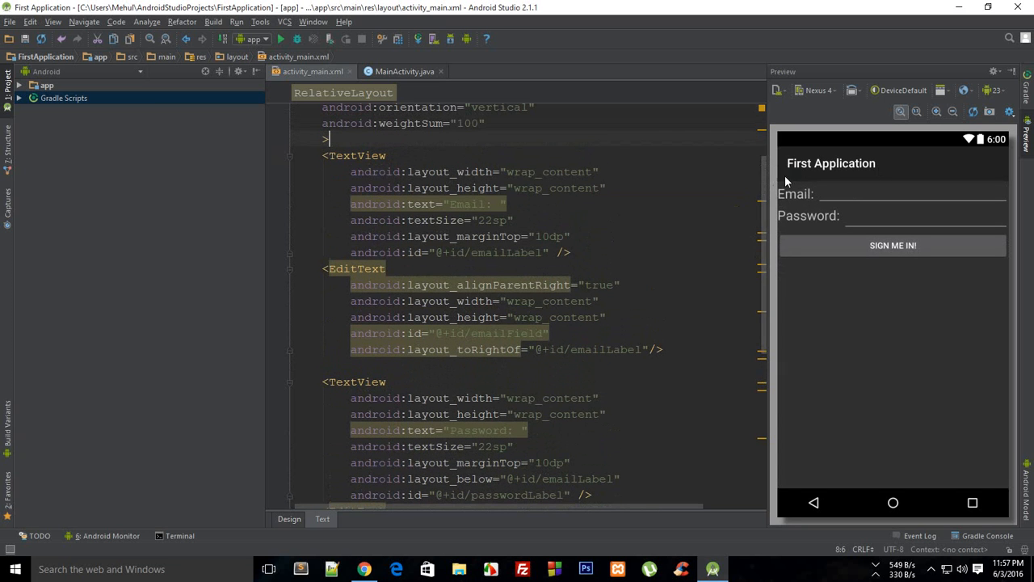
{"action": "mouse_move", "coordinate": [892, 238]}
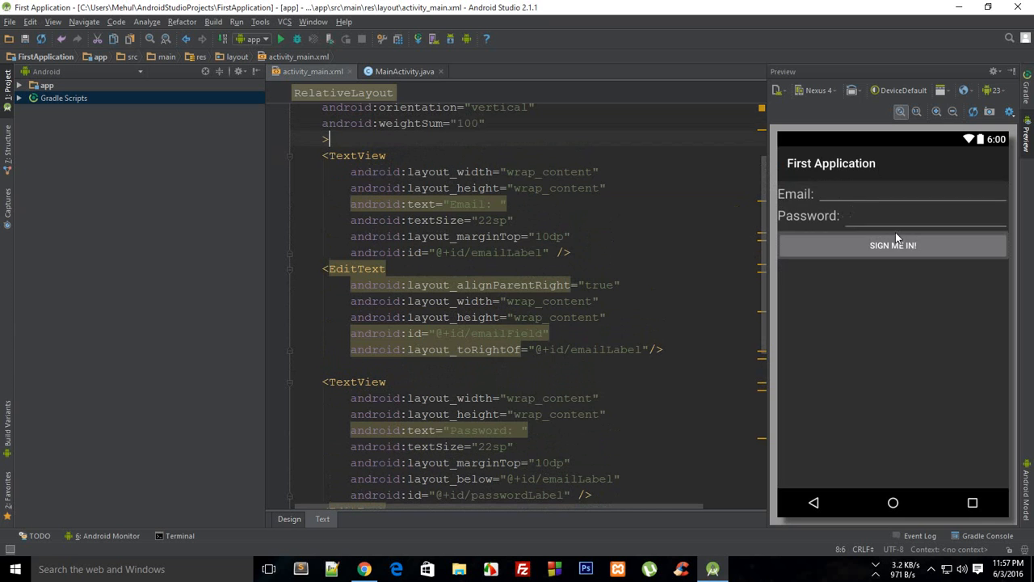
{"action": "mouse_move", "coordinate": [628, 305]}
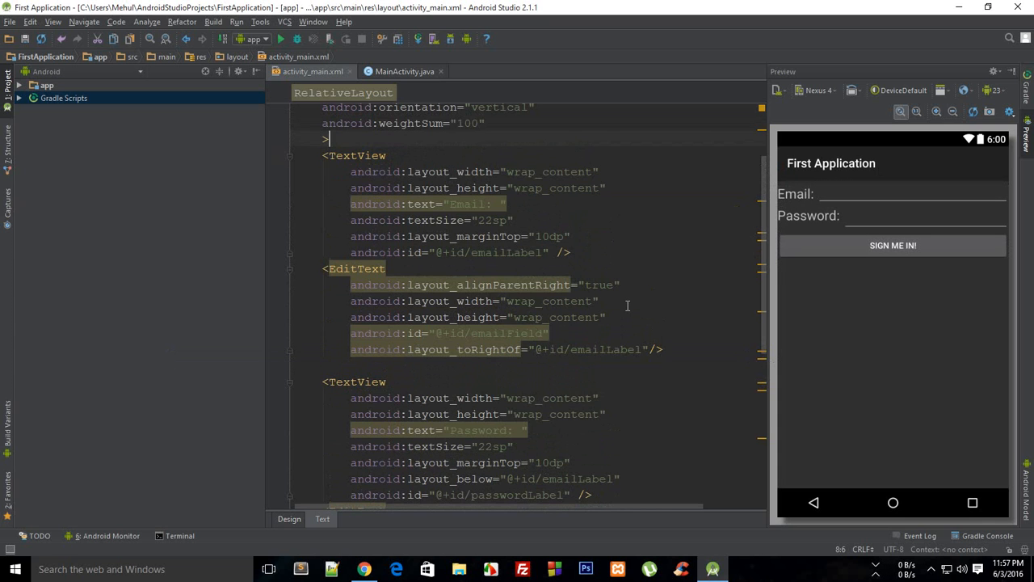
{"action": "mouse_move", "coordinate": [611, 306]}
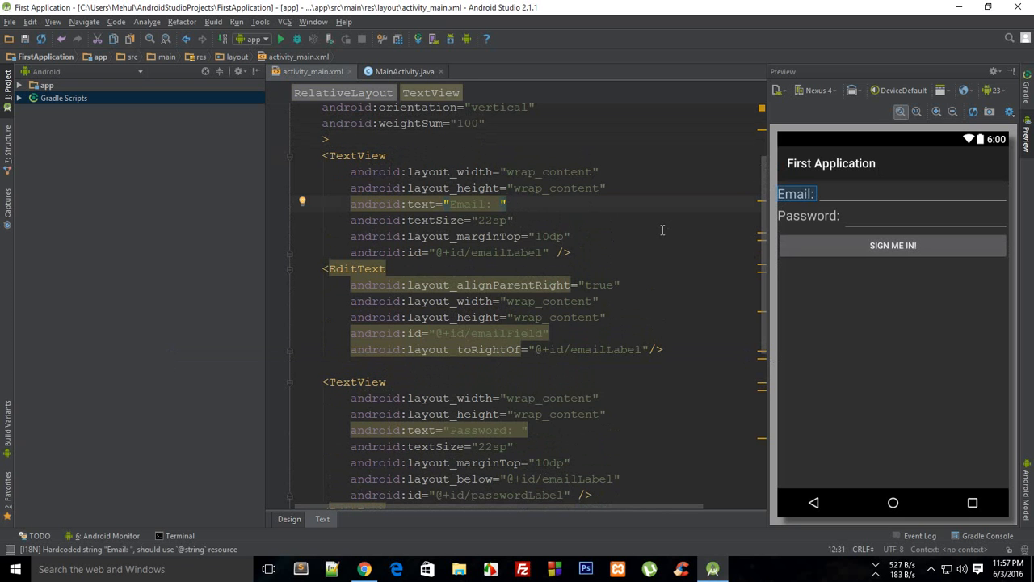
{"action": "double_click", "coordinate": [549, 171]}
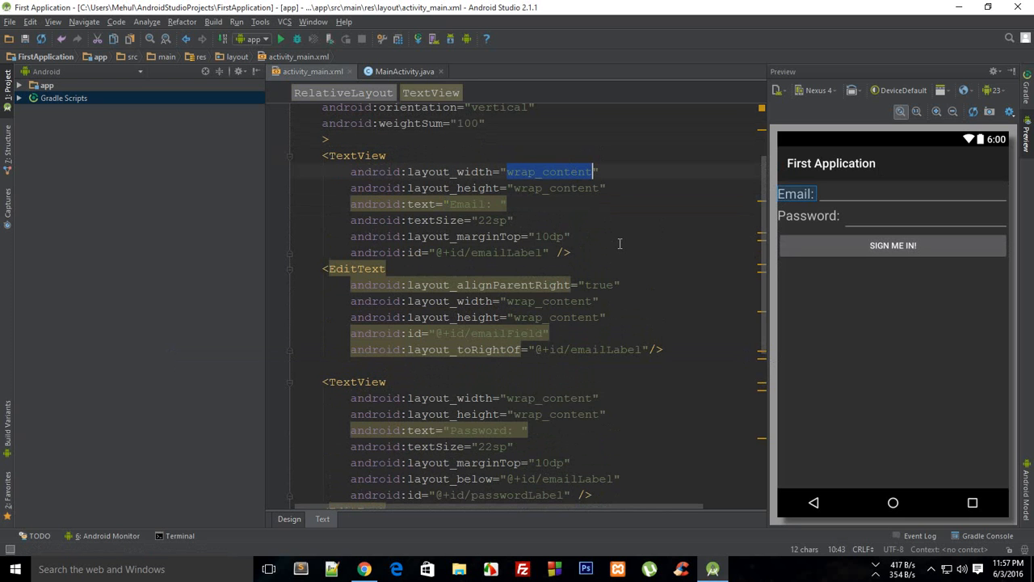
{"action": "type", "text": "20dp"}
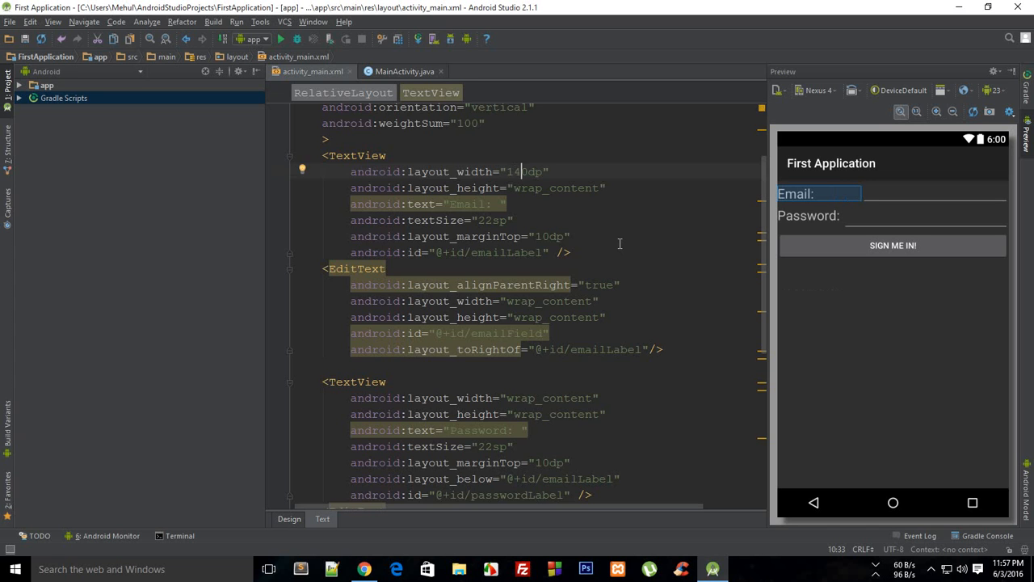
Select the Email label's attribute line and move to the Password label to add padding
{"action": "triple_click", "coordinate": [449, 171]}
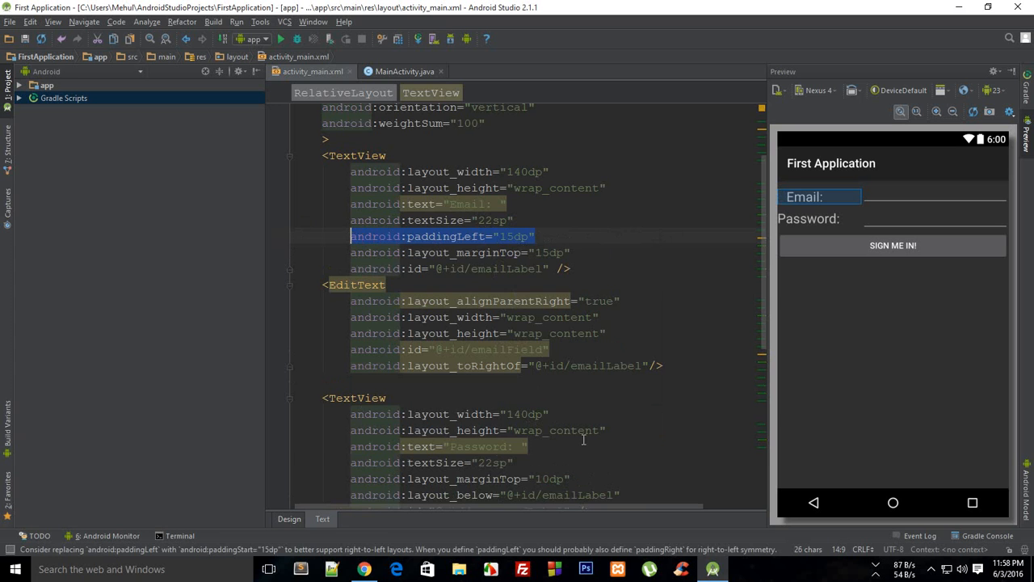
{"action": "left_click", "coordinate": [549, 349]}
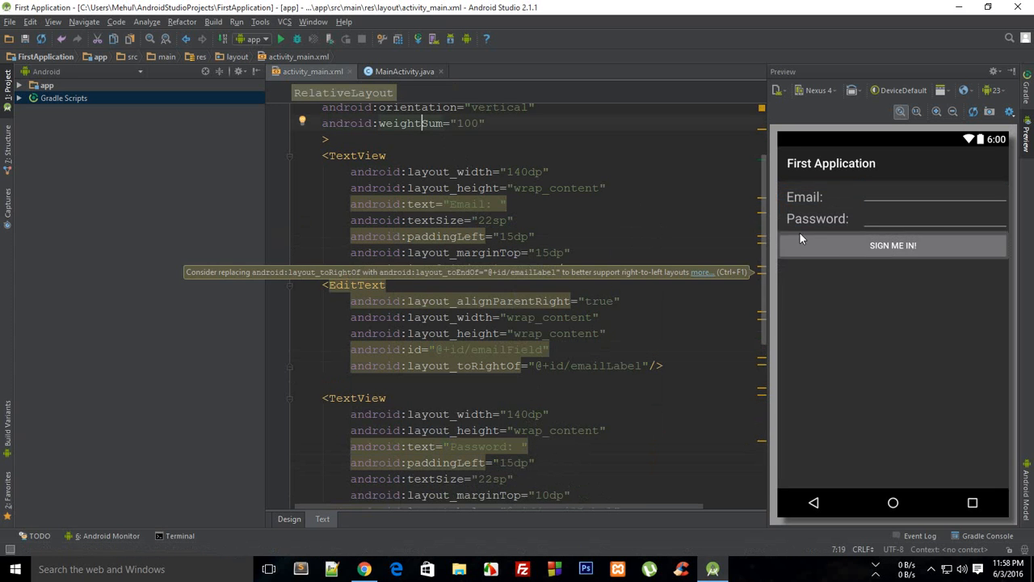
{"action": "mouse_move", "coordinate": [831, 234]}
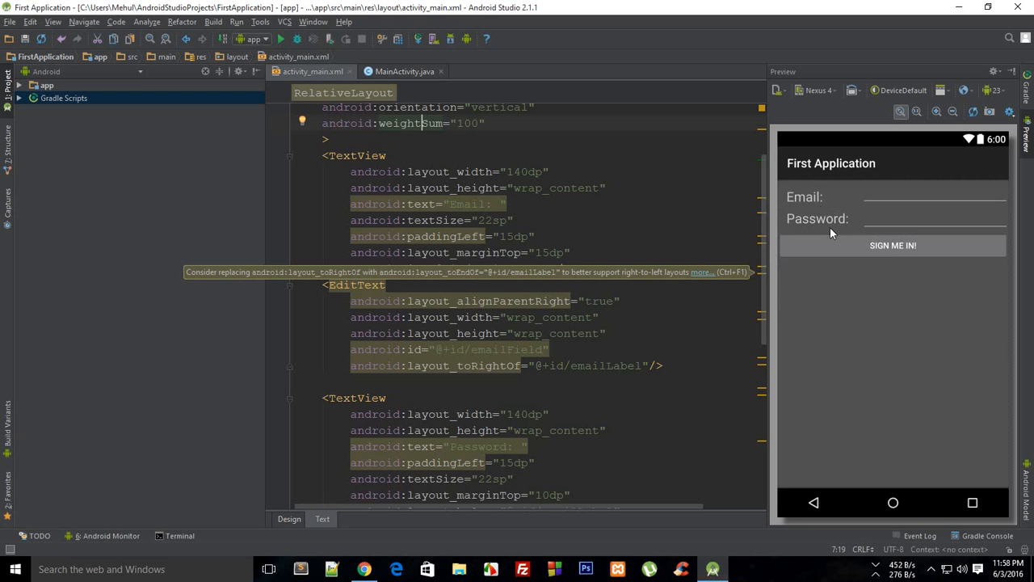
{"action": "scroll", "scroll_direction": "down", "scroll_amount": 3}
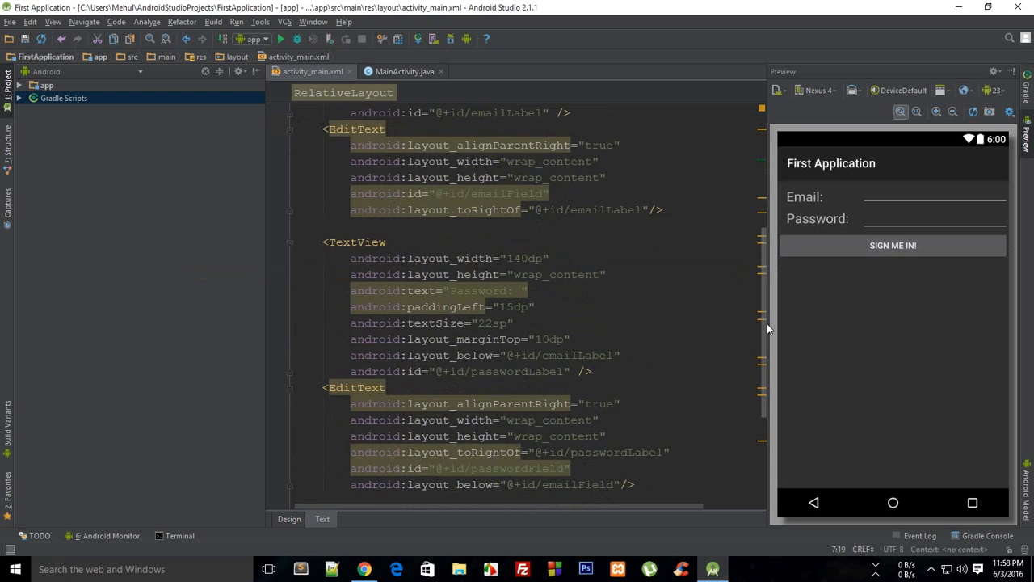
{"action": "scroll", "scroll_direction": "up", "scroll_amount": 3}
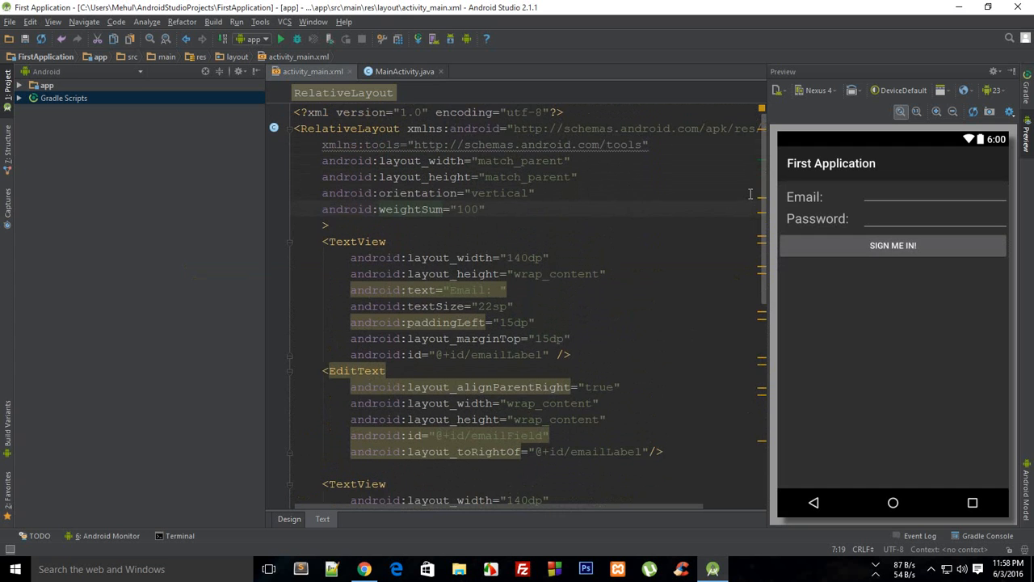
{"action": "scroll", "scroll_direction": "down", "scroll_amount": 3}
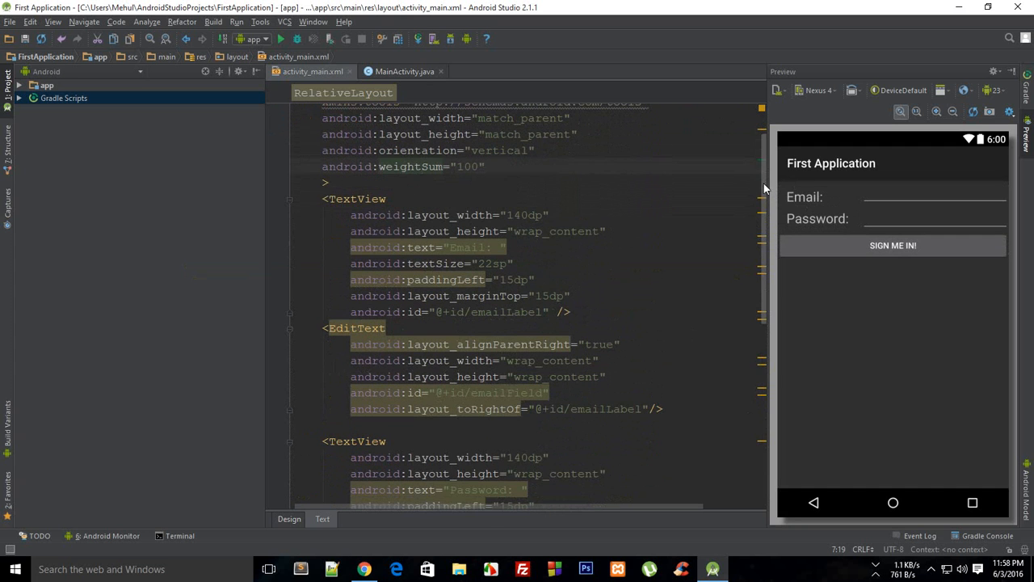
{"action": "scroll", "scroll_direction": "up", "scroll_amount": 3}
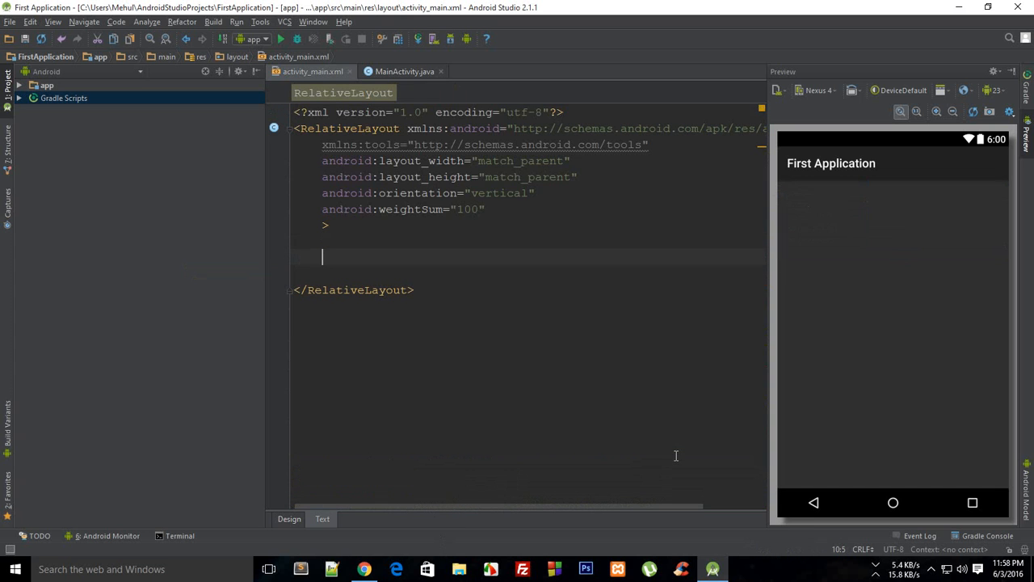
Clear the stray character, then search for 'paint' and launch Paint
{"action": "type", "text": "/"}
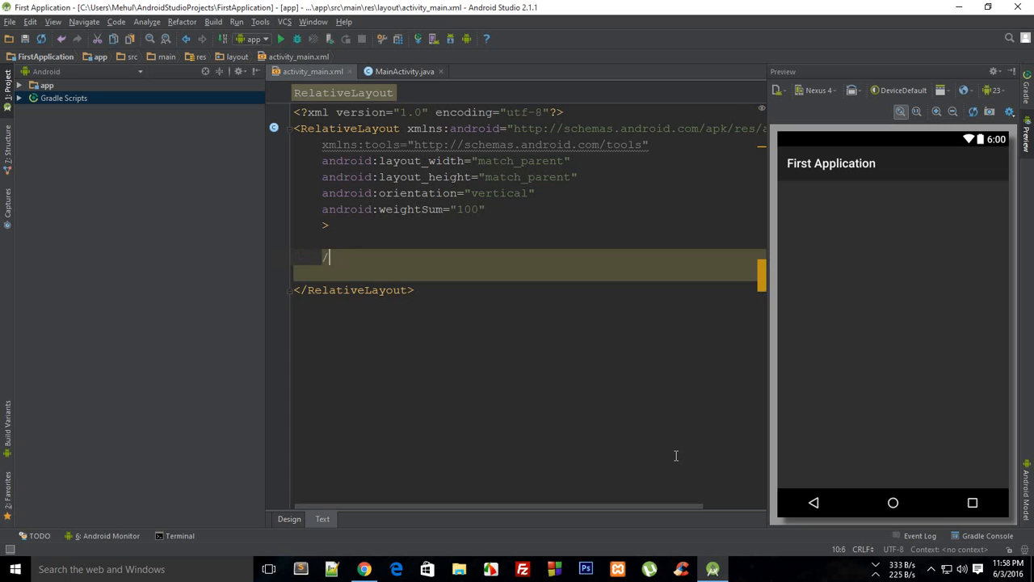
{"action": "key", "text": "BackSpace"}
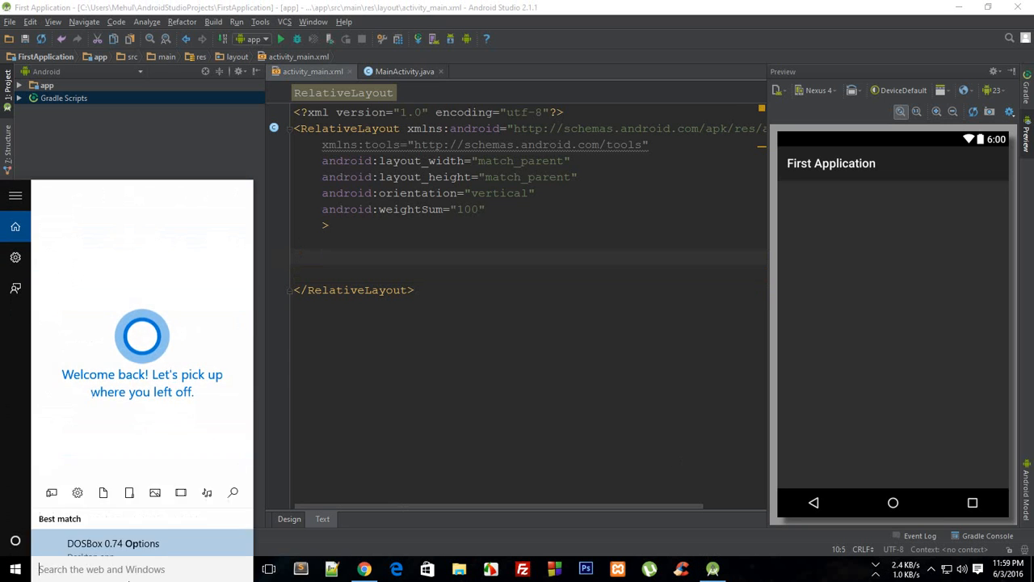
{"action": "left_click", "coordinate": [396, 569]}
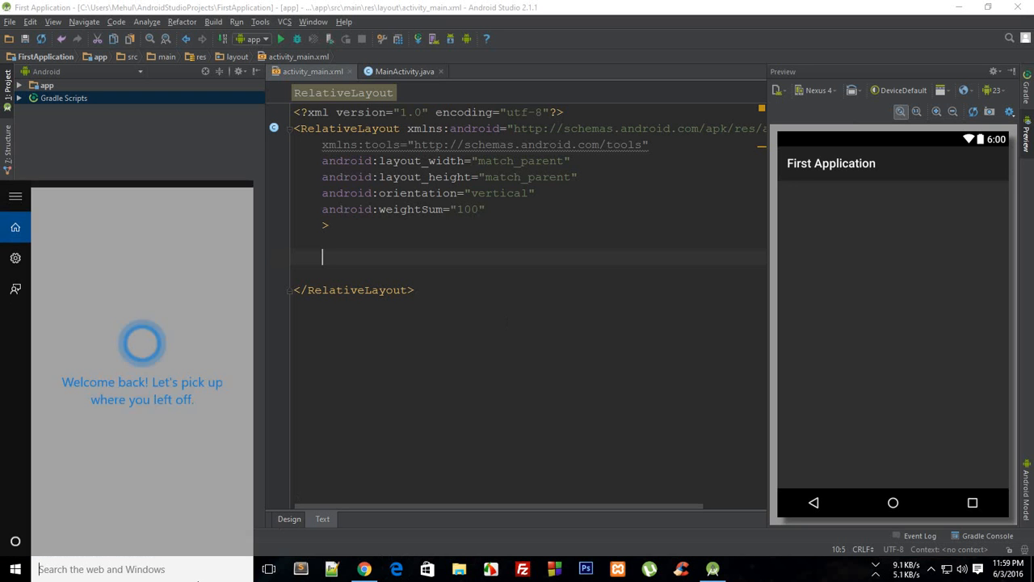
{"action": "type", "text": "paint"}
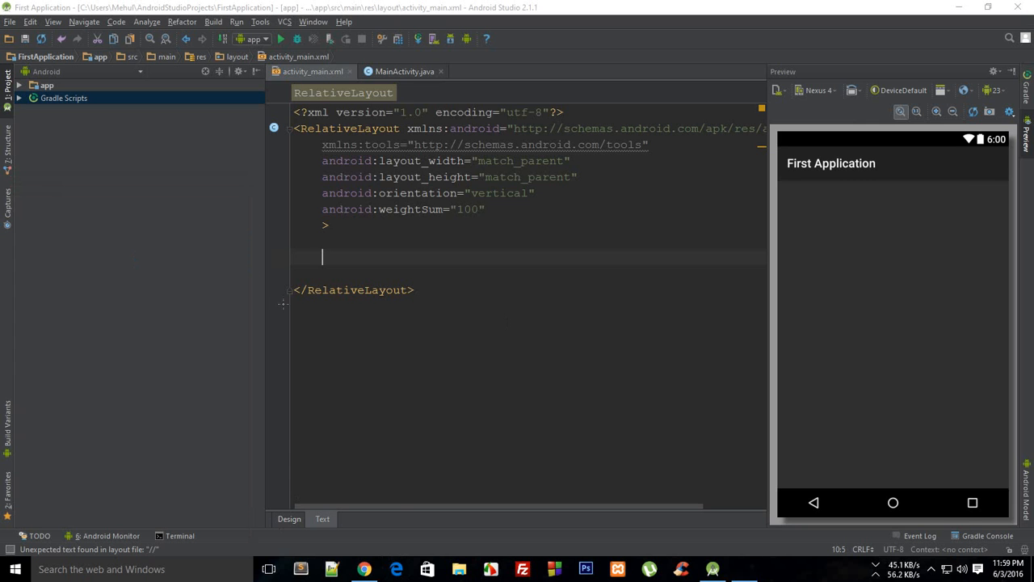
{"action": "left_click", "coordinate": [743, 569]}
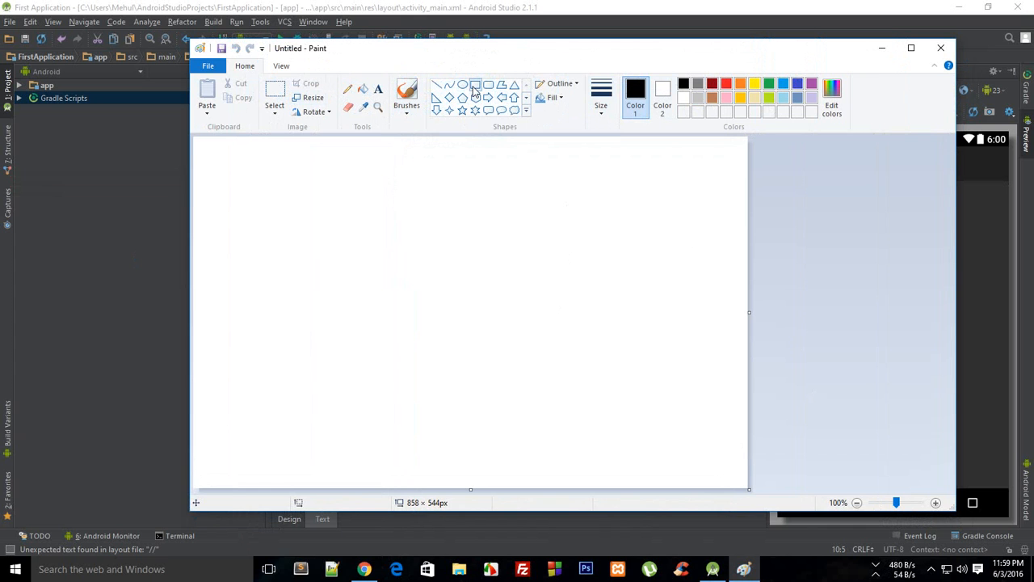
Draw a tall phone rectangle with up, left and down arrows inside it
{"action": "left_click_drag", "start_coordinate": [306, 175], "coordinate": [498, 469]}
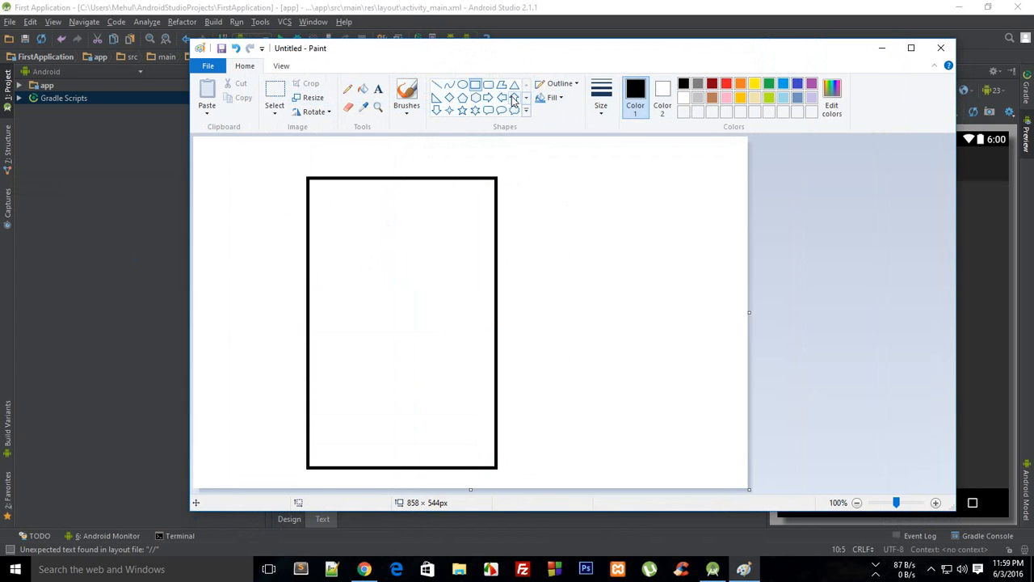
{"action": "left_click_drag", "start_coordinate": [387, 244], "coordinate": [387, 301]}
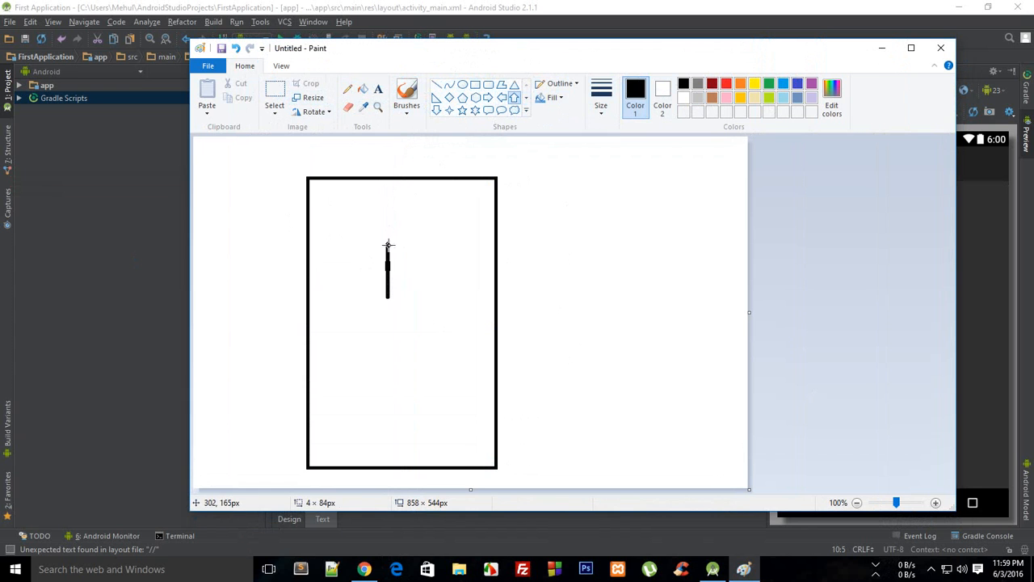
{"action": "left_click_drag", "start_coordinate": [388, 245], "coordinate": [400, 210]}
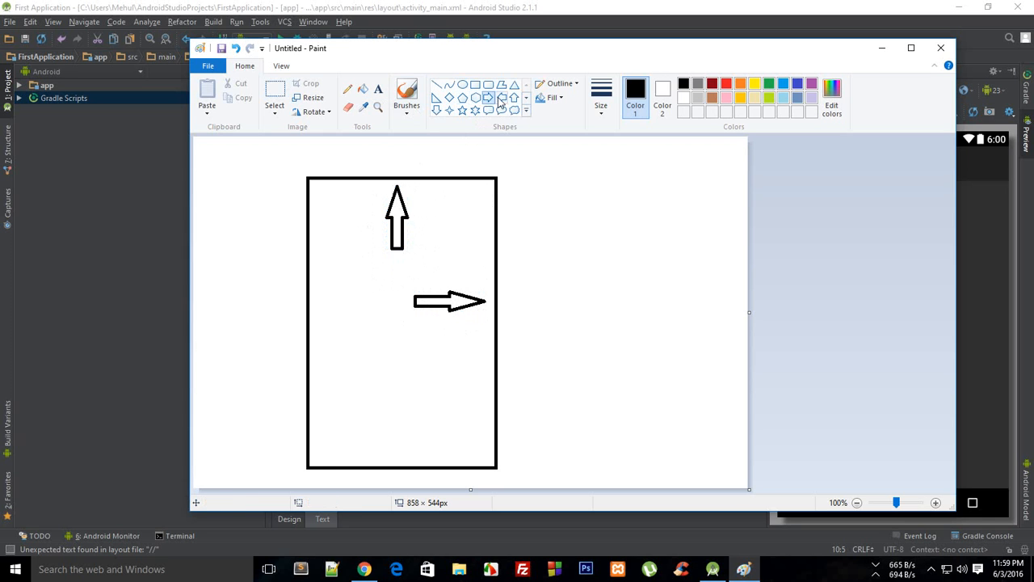
{"action": "left_click_drag", "start_coordinate": [374, 300], "coordinate": [308, 301]}
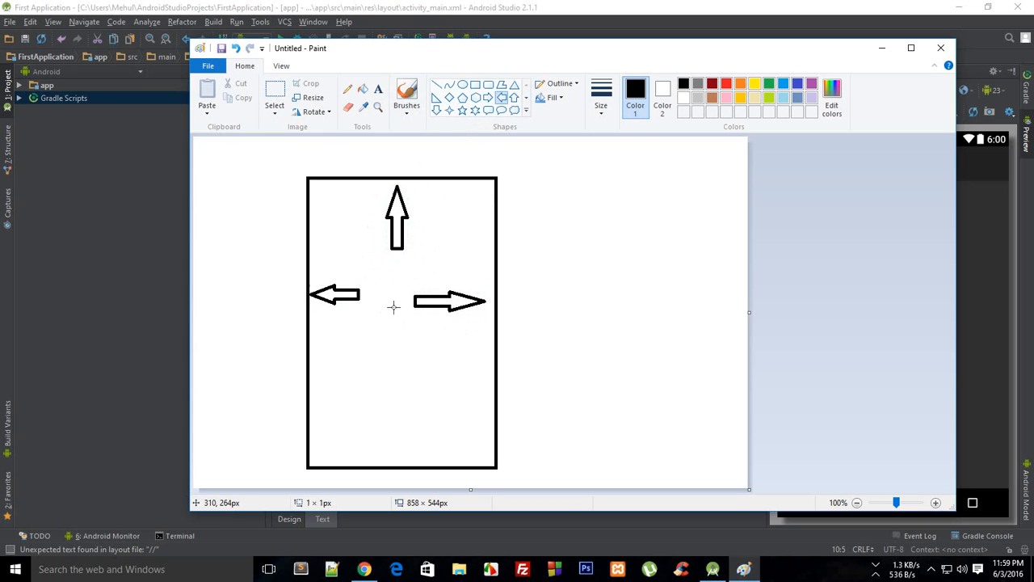
{"action": "mouse_move", "coordinate": [486, 267]}
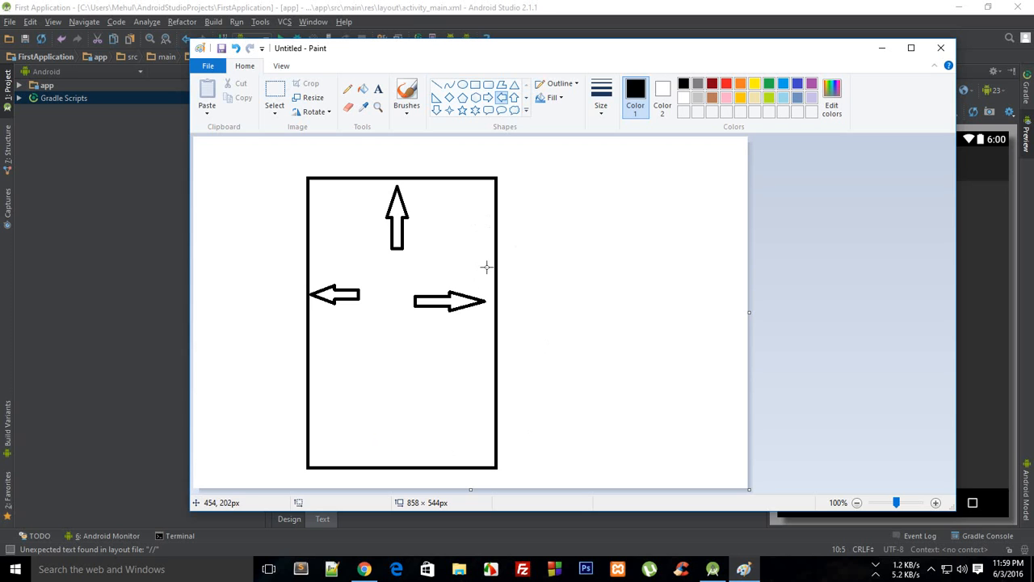
{"action": "mouse_move", "coordinate": [396, 342]}
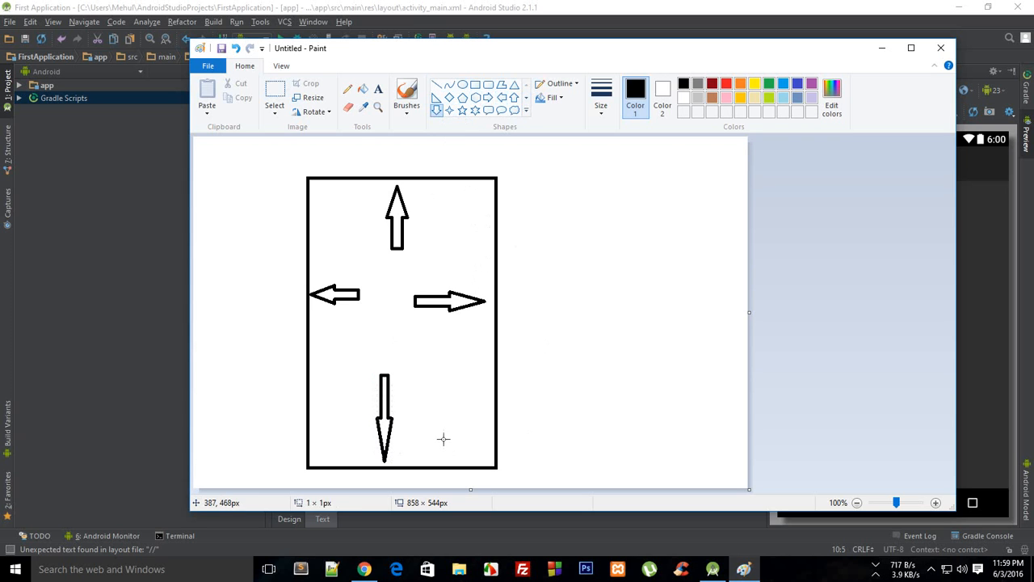
{"action": "left_click", "coordinate": [275, 93]}
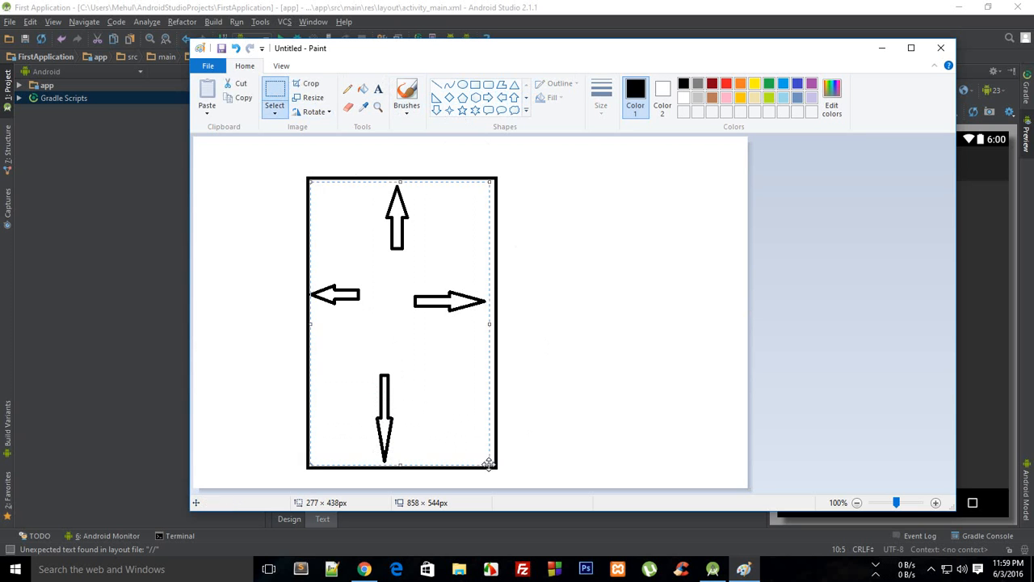
Delete the selected arrows, leaving the empty rectangle outline
{"action": "key", "text": "Delete"}
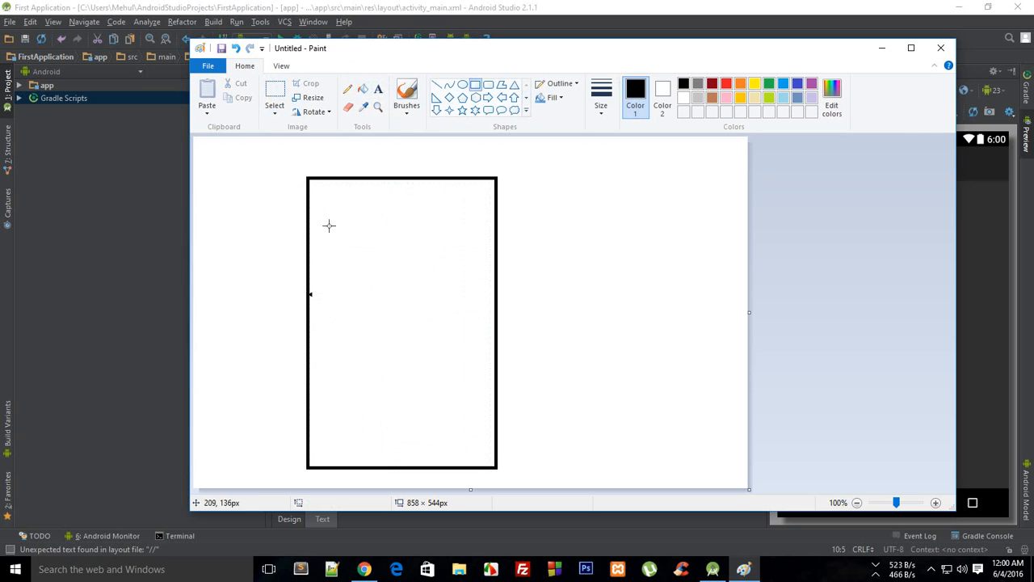
Draw a small box in the outline's top-left corner
{"action": "left_click_drag", "start_coordinate": [318, 187], "coordinate": [376, 224]}
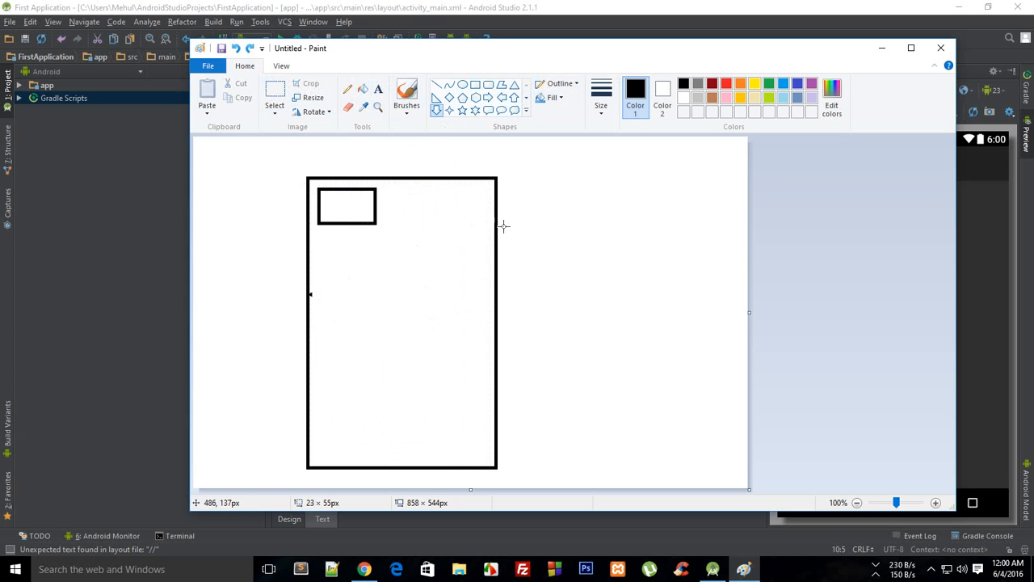
{"action": "mouse_move", "coordinate": [462, 99]}
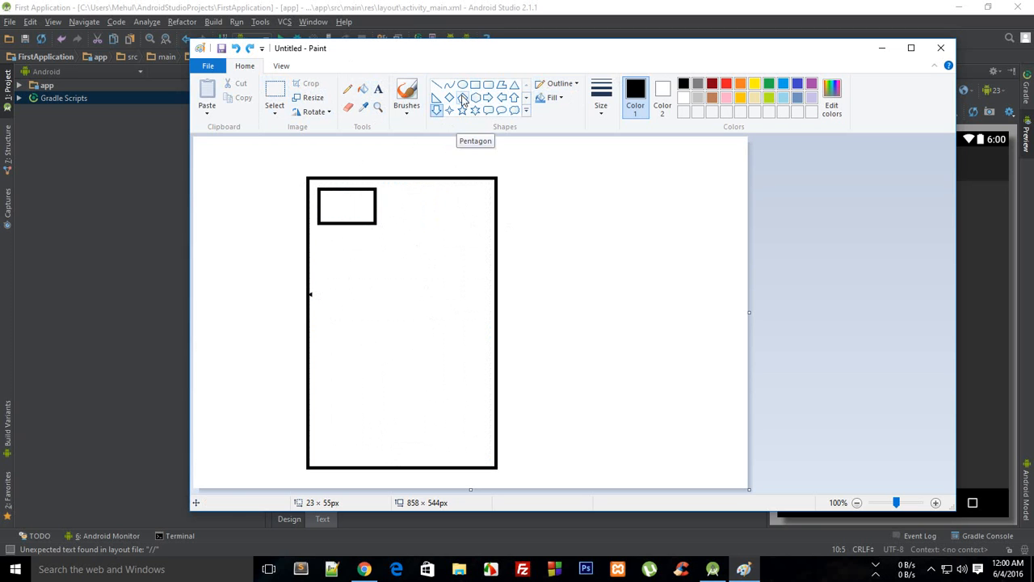
{"action": "mouse_move", "coordinate": [511, 160]}
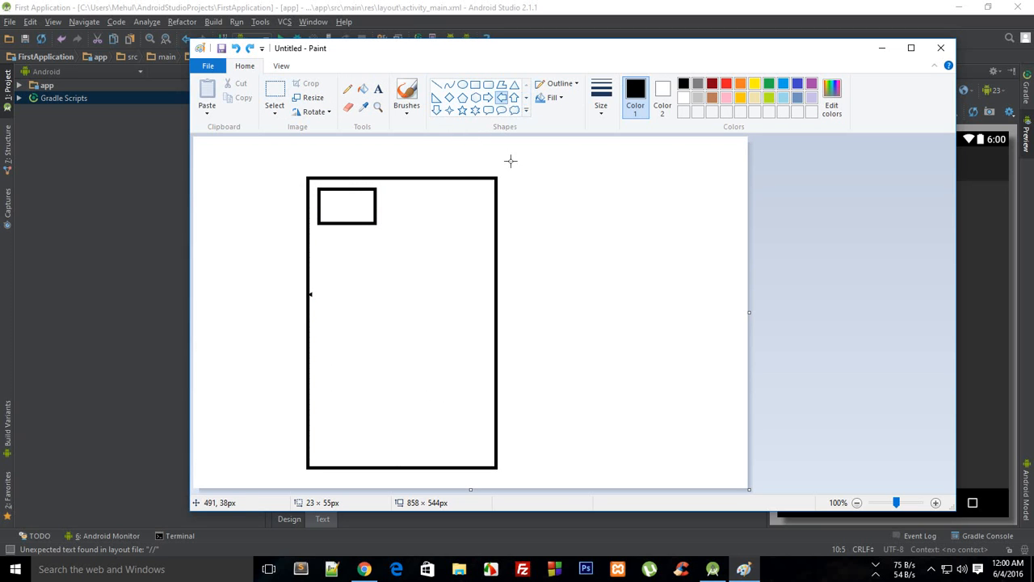
{"action": "mouse_move", "coordinate": [358, 164]}
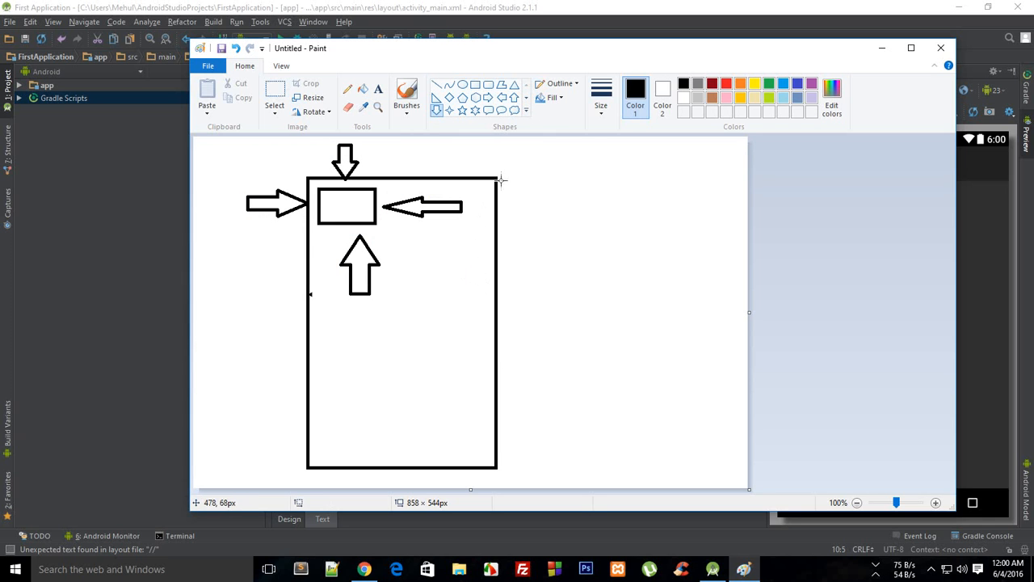
{"action": "mouse_move", "coordinate": [497, 196]}
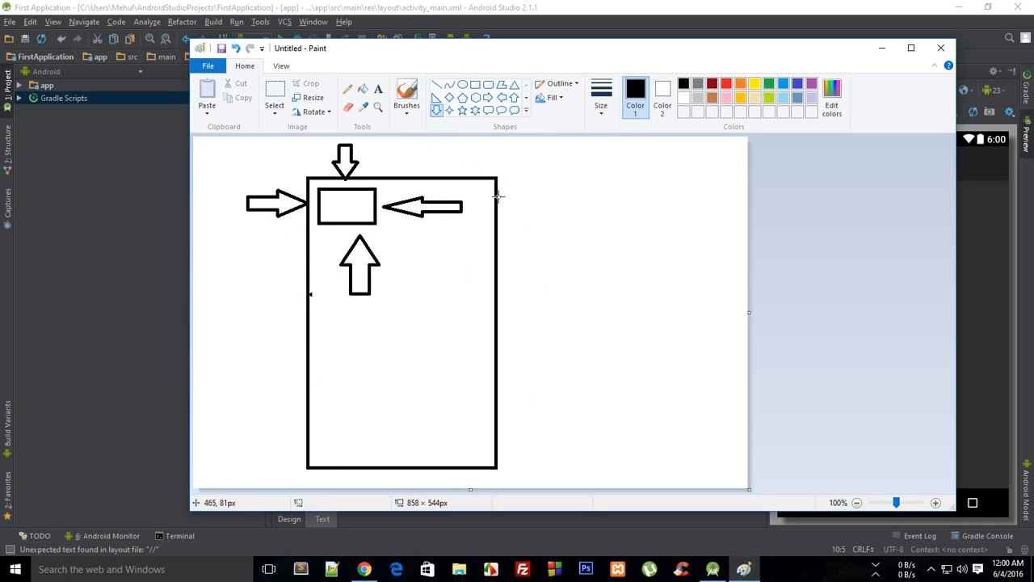
{"action": "mouse_move", "coordinate": [412, 333]}
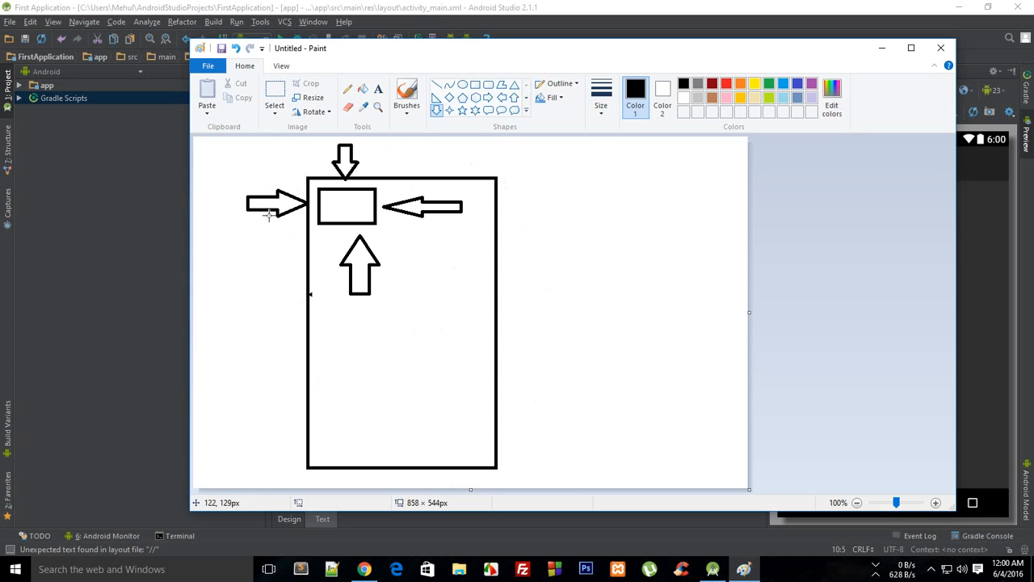
{"action": "mouse_move", "coordinate": [497, 226]}
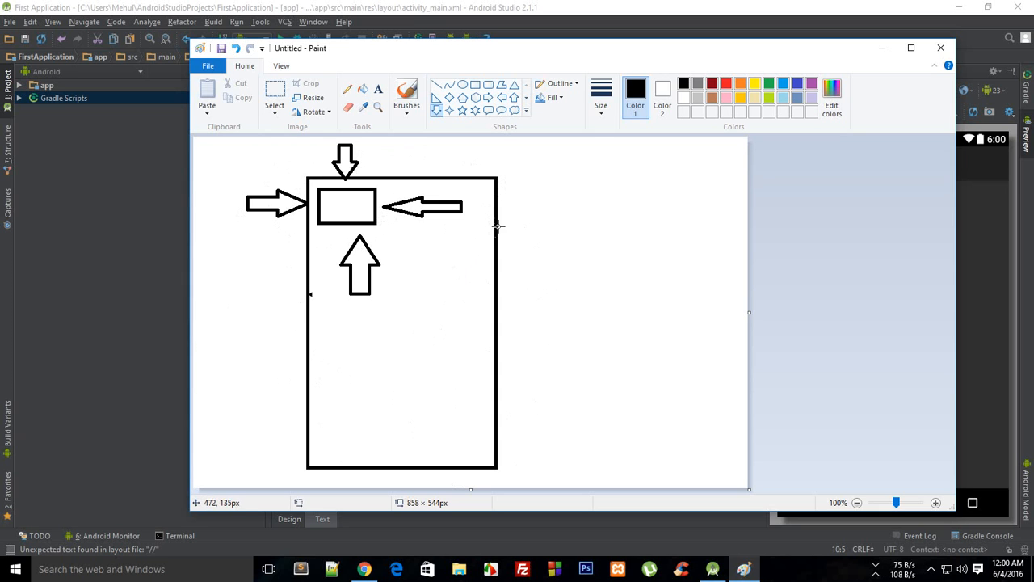
{"action": "mouse_move", "coordinate": [334, 269]}
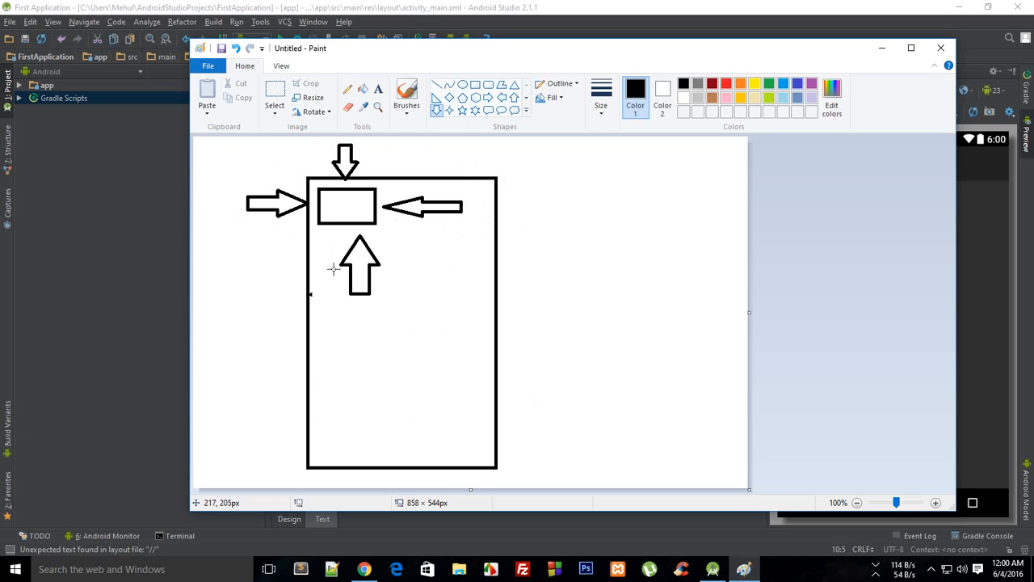
{"action": "mouse_move", "coordinate": [503, 240]}
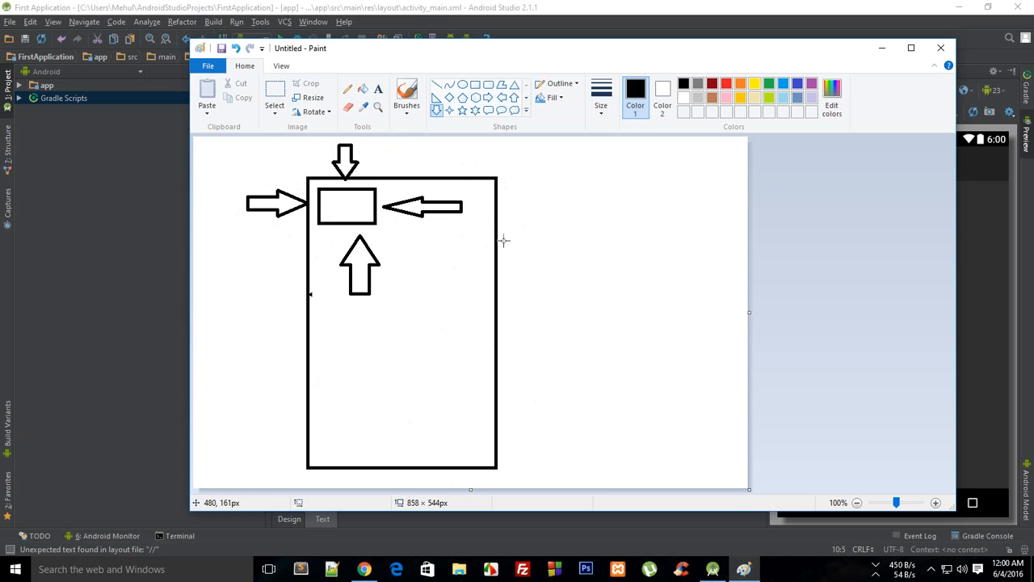
{"action": "mouse_move", "coordinate": [510, 210]}
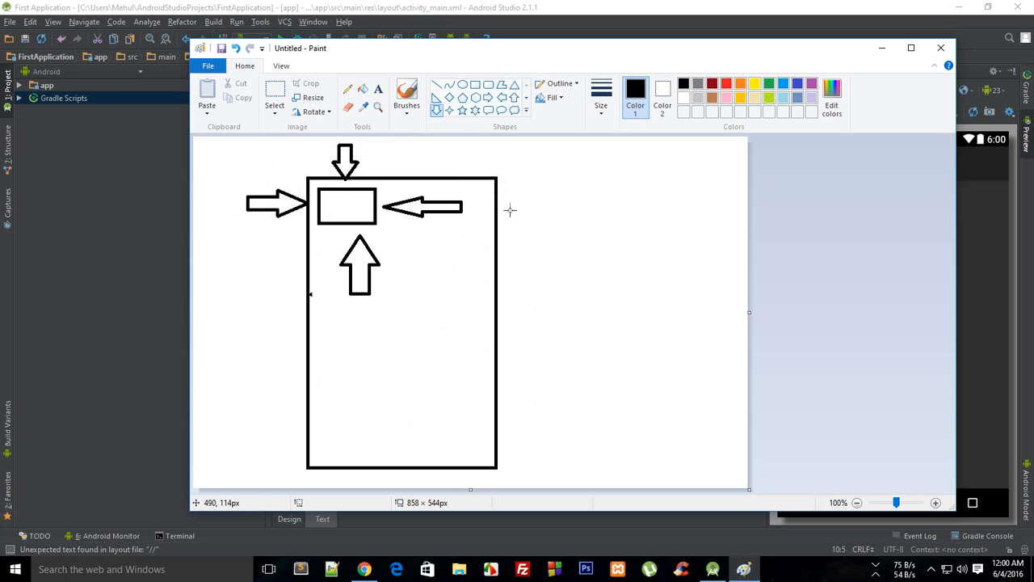
{"action": "mouse_move", "coordinate": [352, 300]}
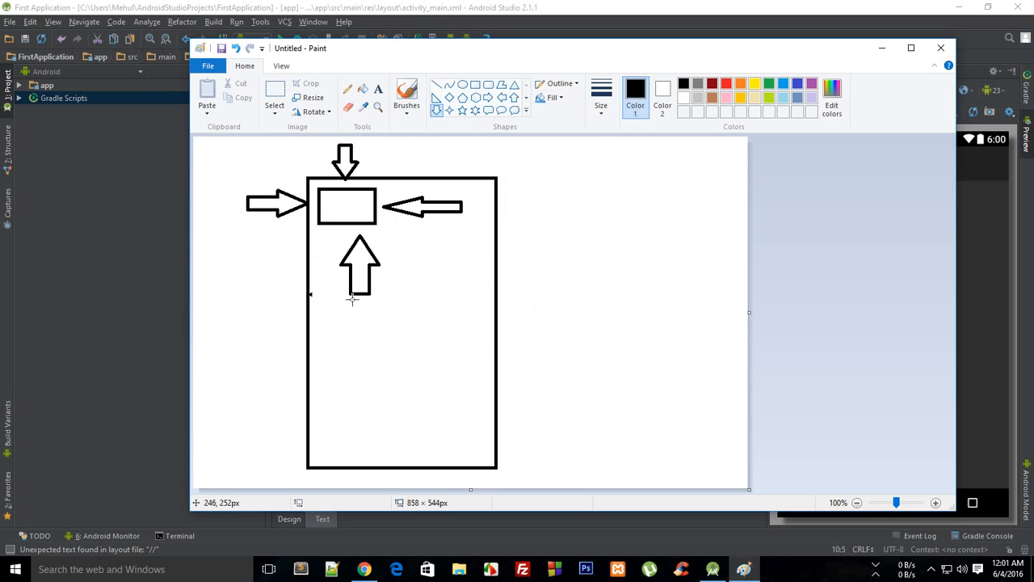
{"action": "mouse_move", "coordinate": [383, 295]}
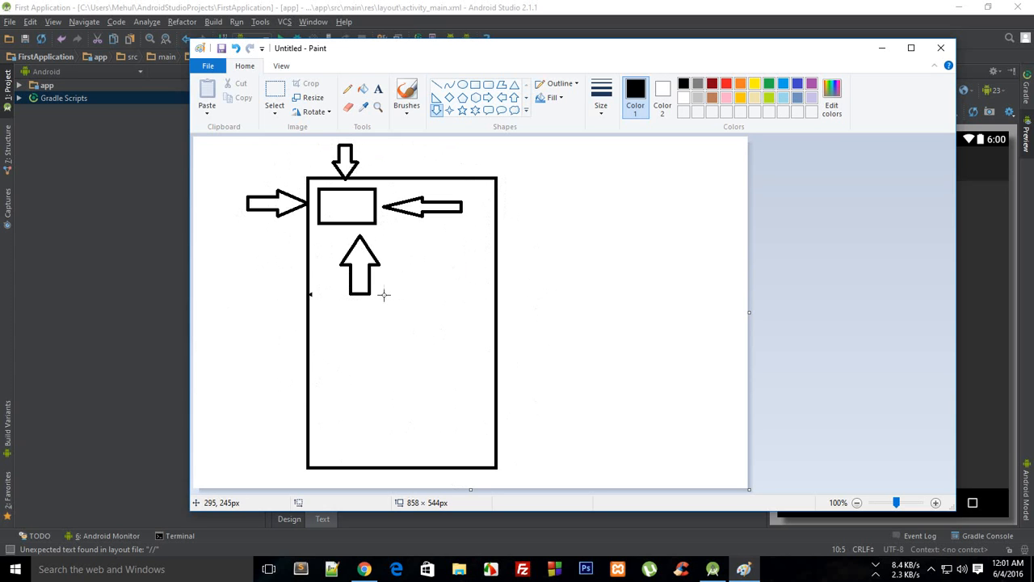
{"action": "mouse_move", "coordinate": [325, 224]}
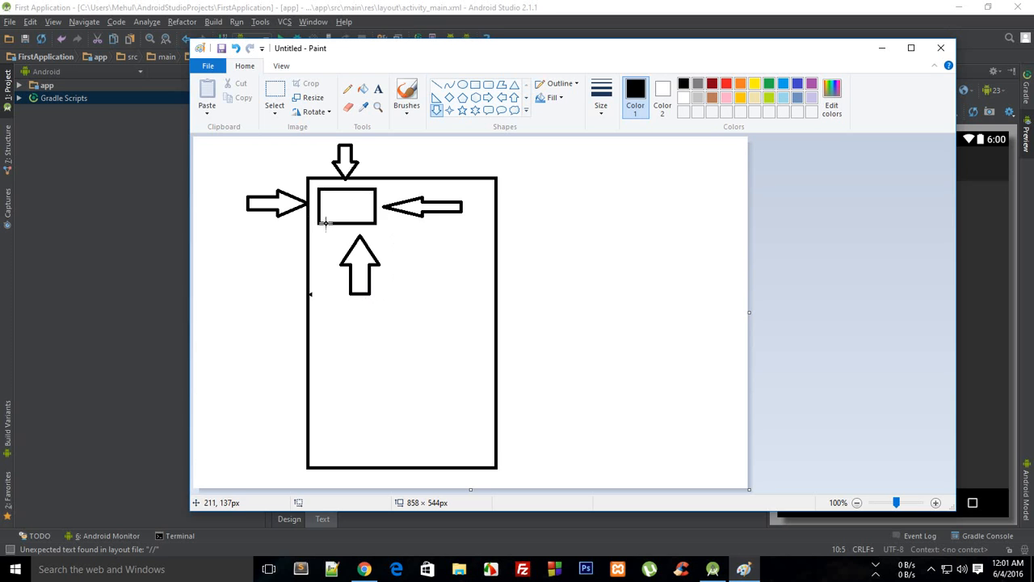
{"action": "mouse_move", "coordinate": [511, 240]}
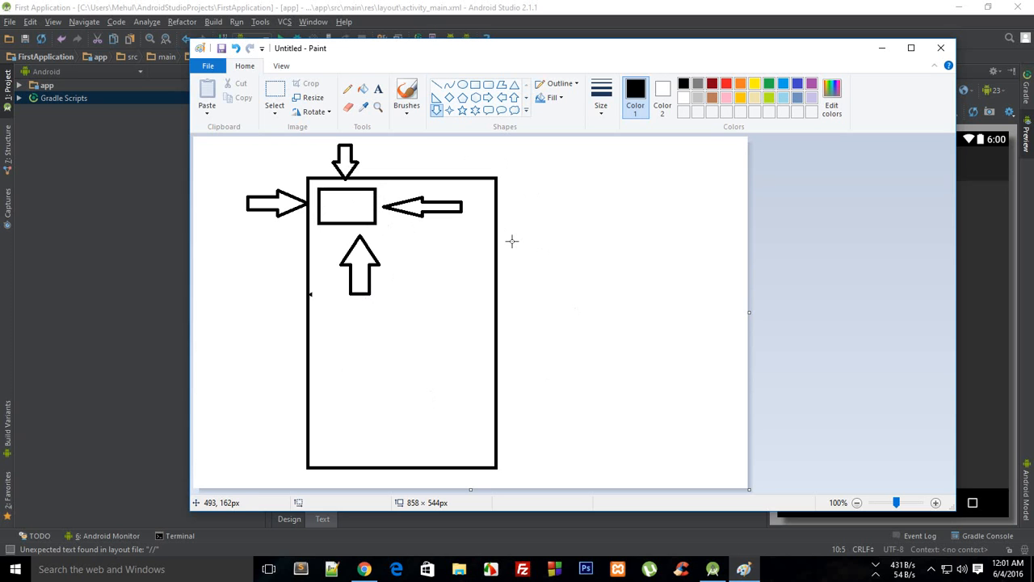
{"action": "mouse_move", "coordinate": [388, 133]}
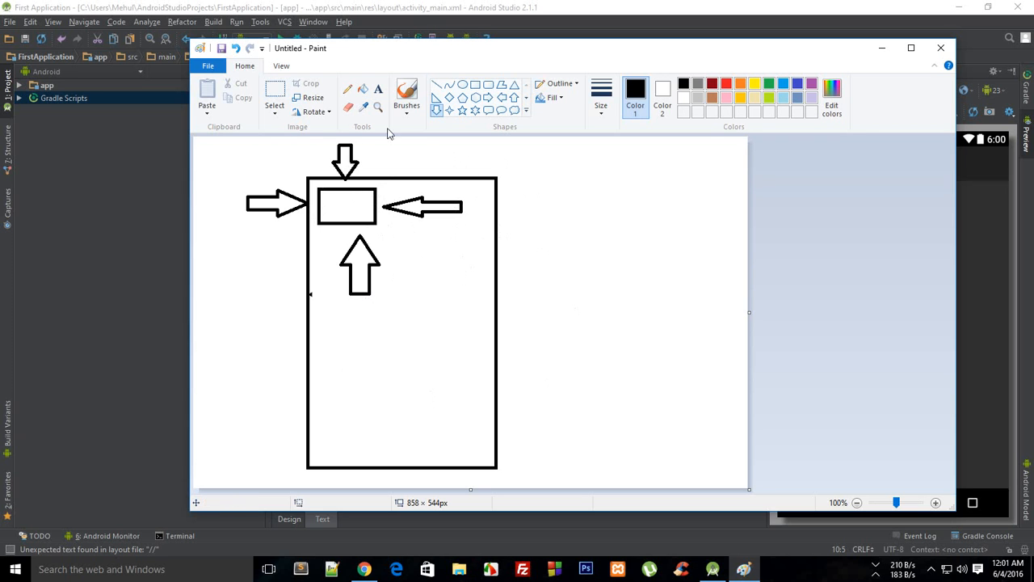
{"action": "mouse_move", "coordinate": [529, 292]}
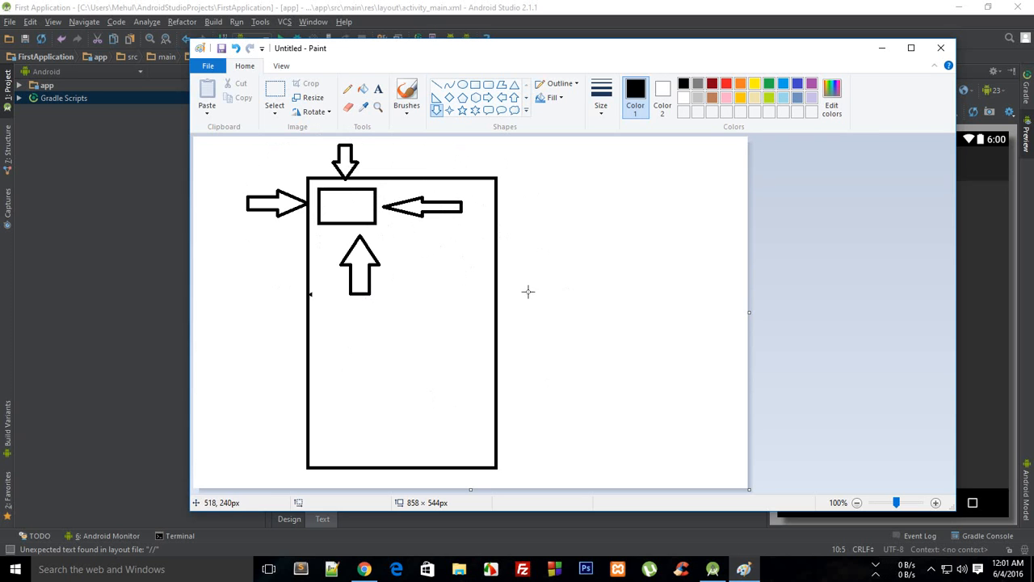
{"action": "mouse_move", "coordinate": [686, 267]}
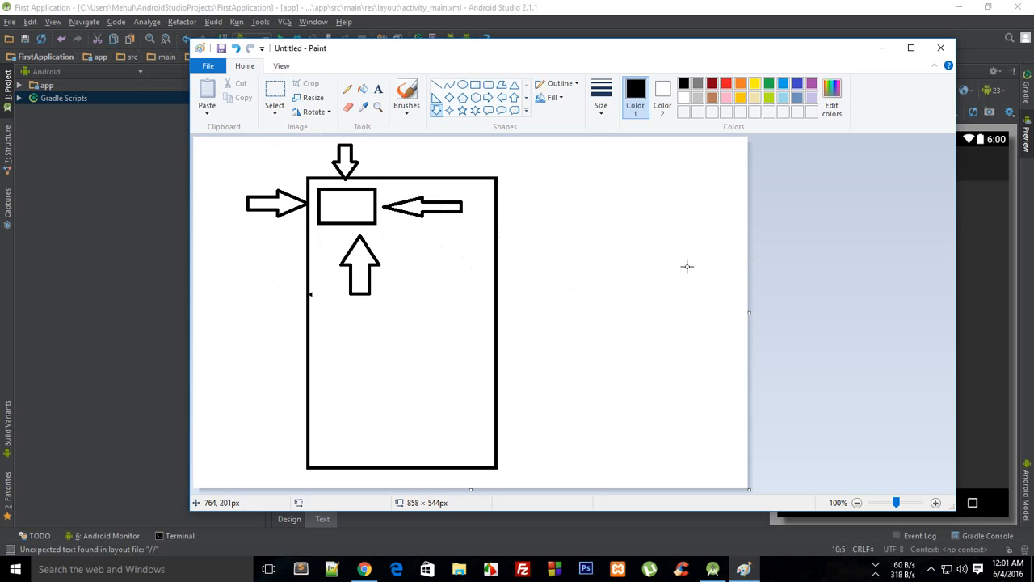
Close Paint without saving the sketch
{"action": "left_click", "coordinate": [940, 47]}
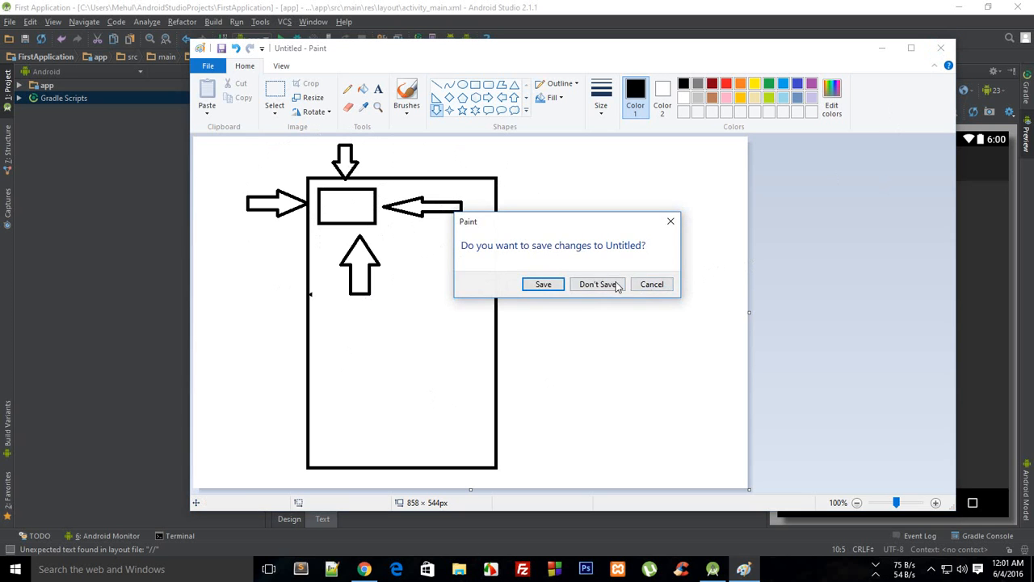
{"action": "left_click", "coordinate": [597, 284]}
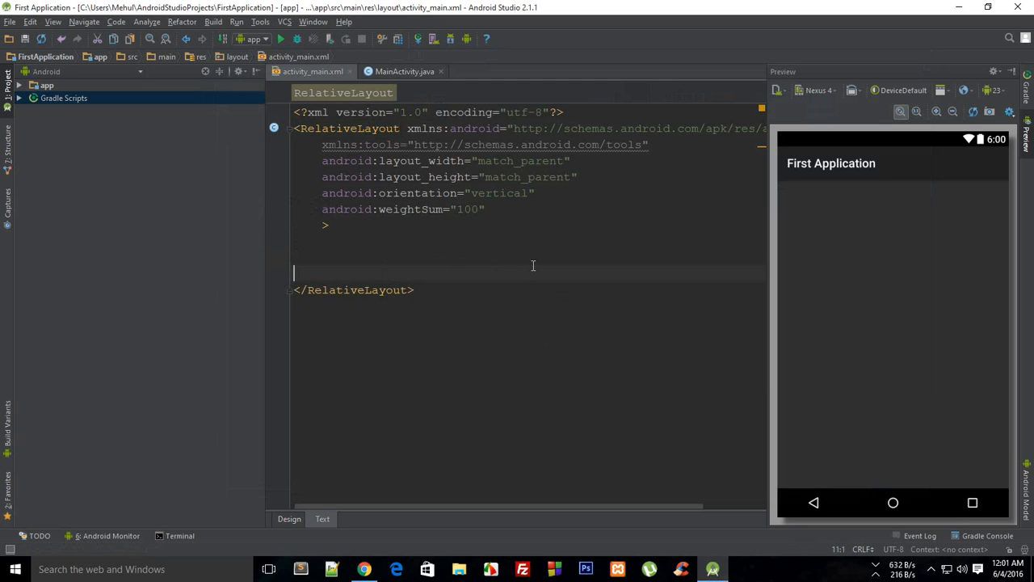
Add a Button element with wrap_content width and height
{"action": "type", "text": "<Button"}
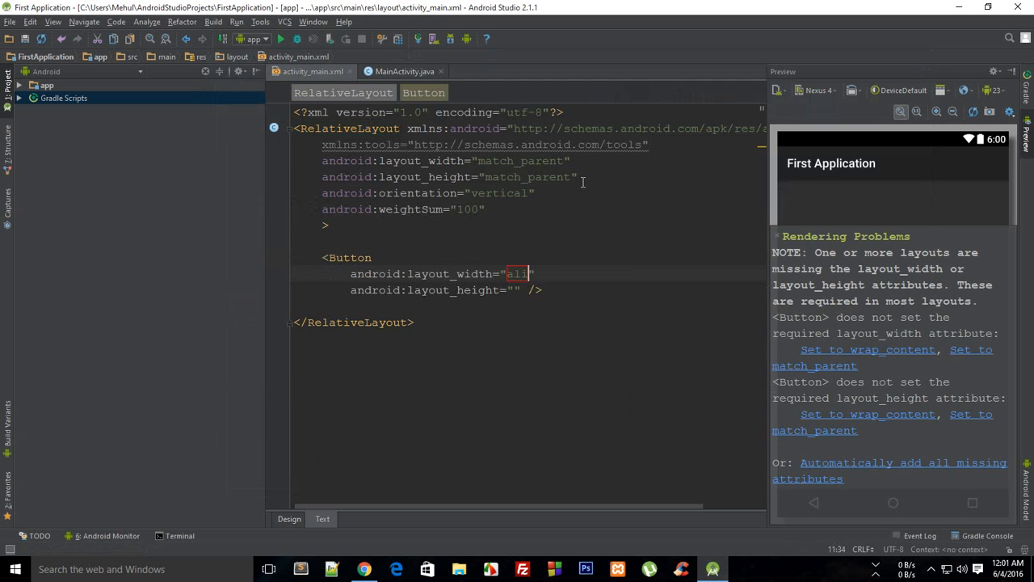
{"action": "key", "text": "Backspace"}
{"action": "type", "text": "wrap_content"}
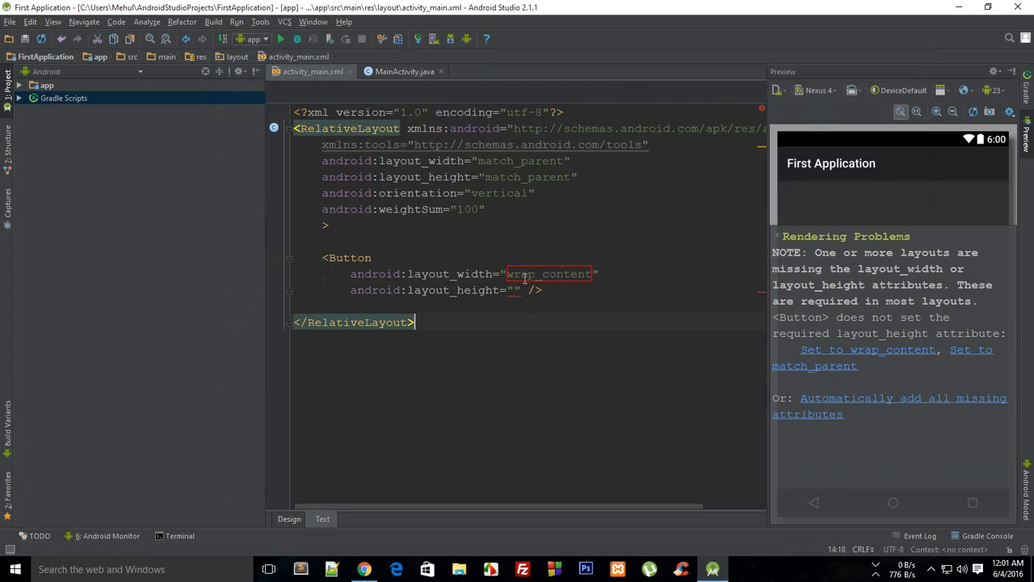
{"action": "double_click", "coordinate": [550, 273]}
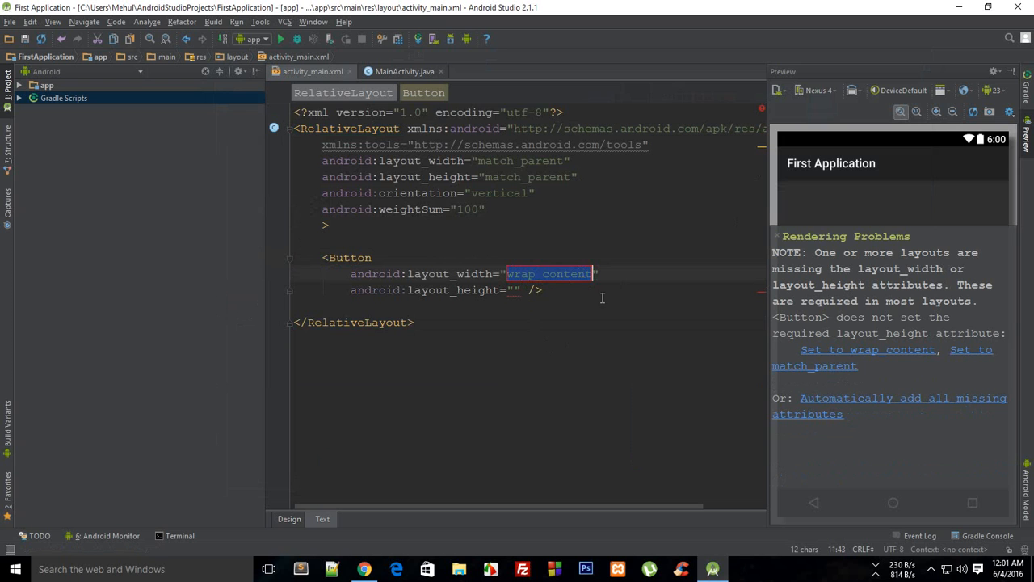
{"action": "mouse_move", "coordinate": [895, 293]}
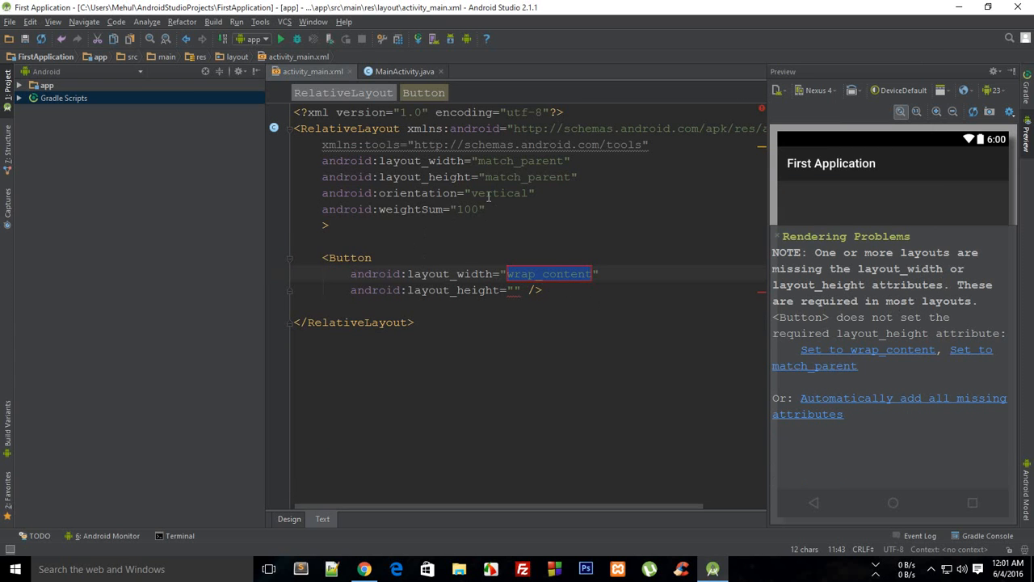
{"action": "type", "text": "wrap_content"}
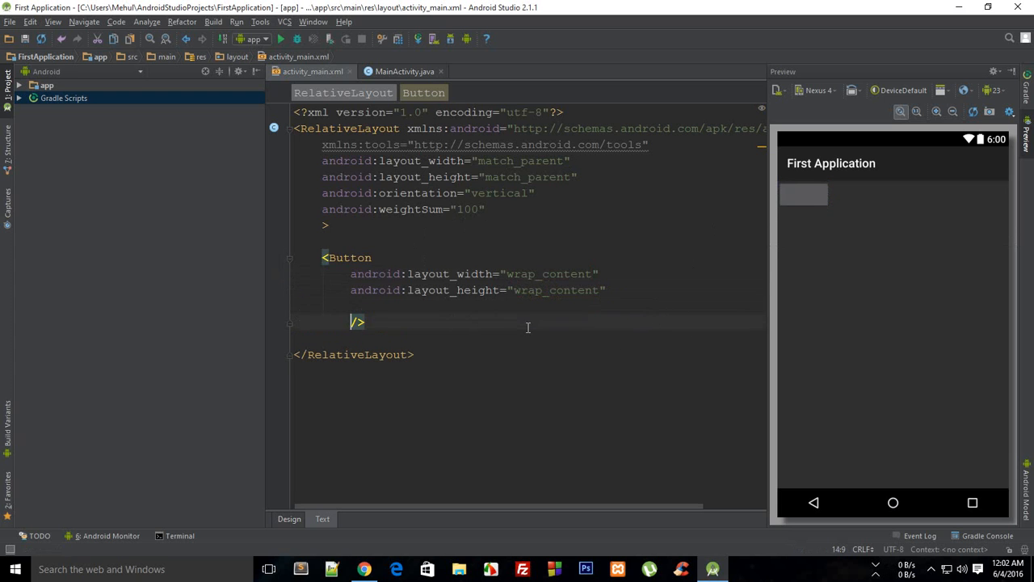
Add android:layout_centerHorizontal to the Button from autocomplete
{"action": "type", "text": "android:layout"}
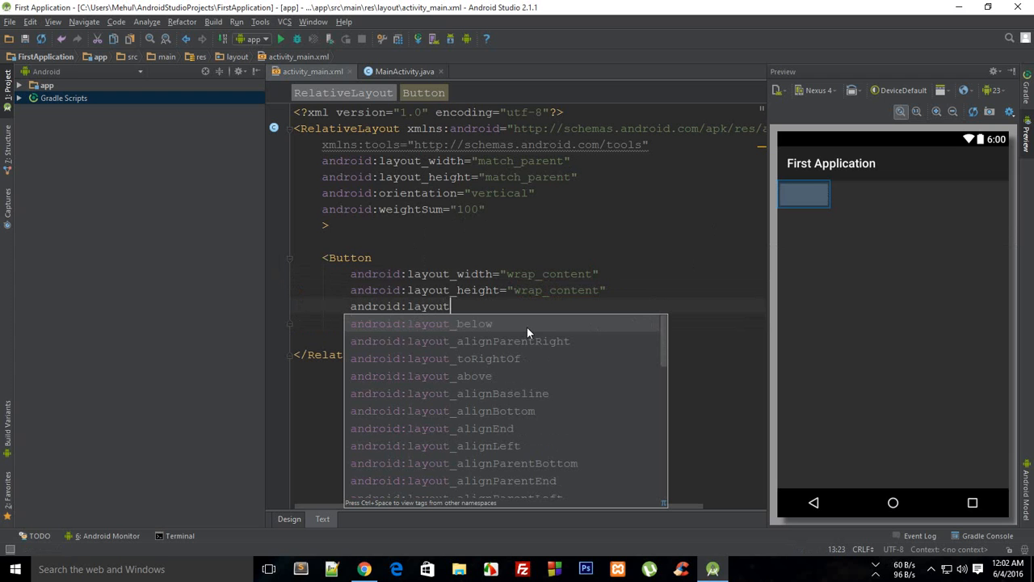
{"action": "mouse_move", "coordinate": [579, 269]}
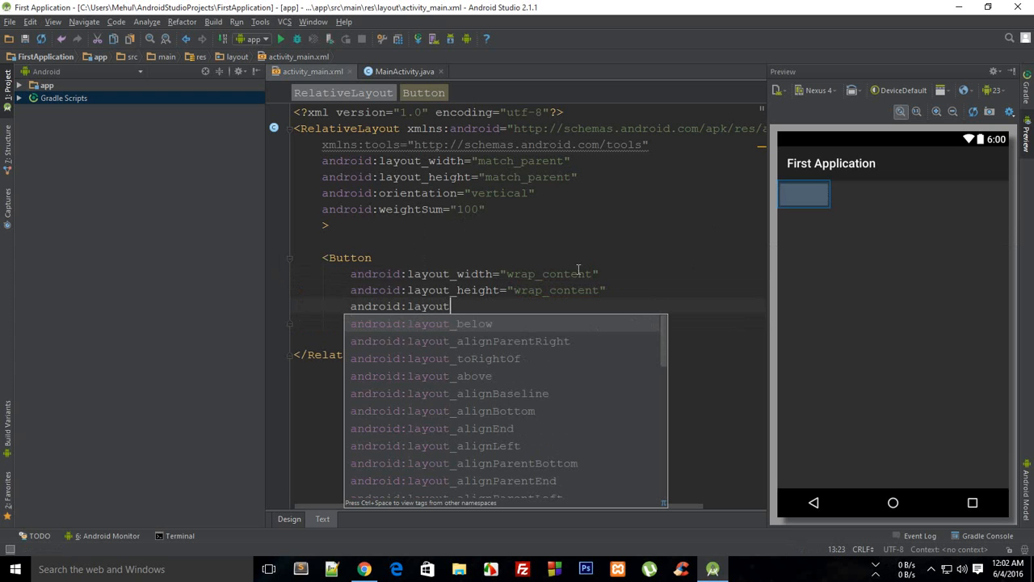
{"action": "scroll", "scroll_direction": "down", "scroll_amount": 3}
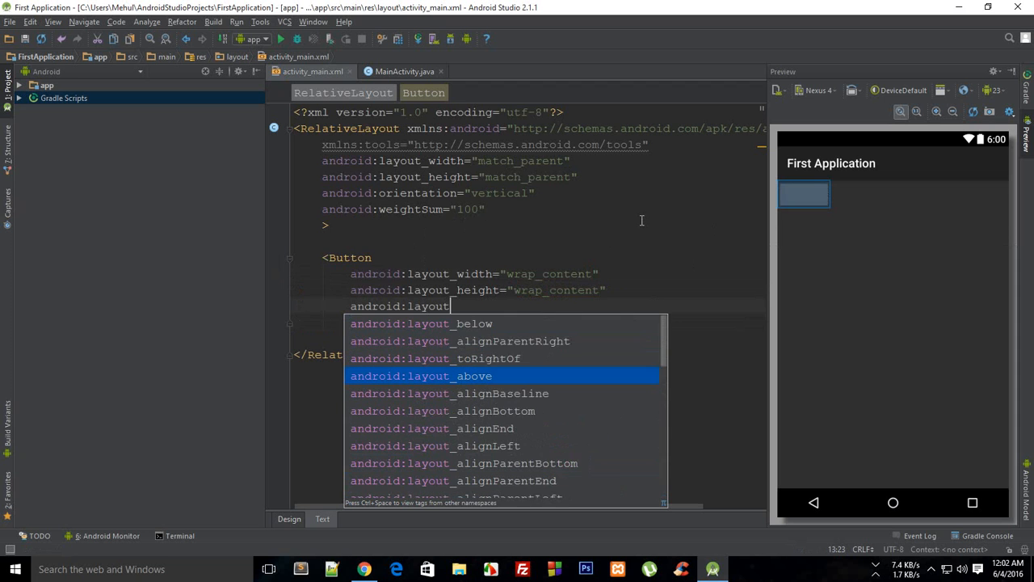
{"action": "scroll", "scroll_direction": "down", "scroll_amount": 3}
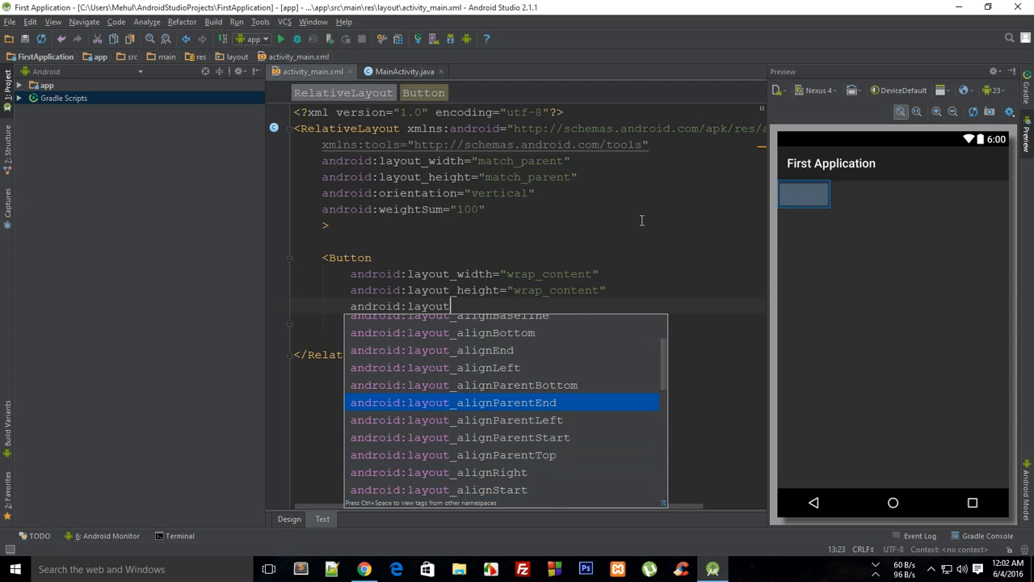
{"action": "scroll", "scroll_direction": "down", "scroll_amount": 3}
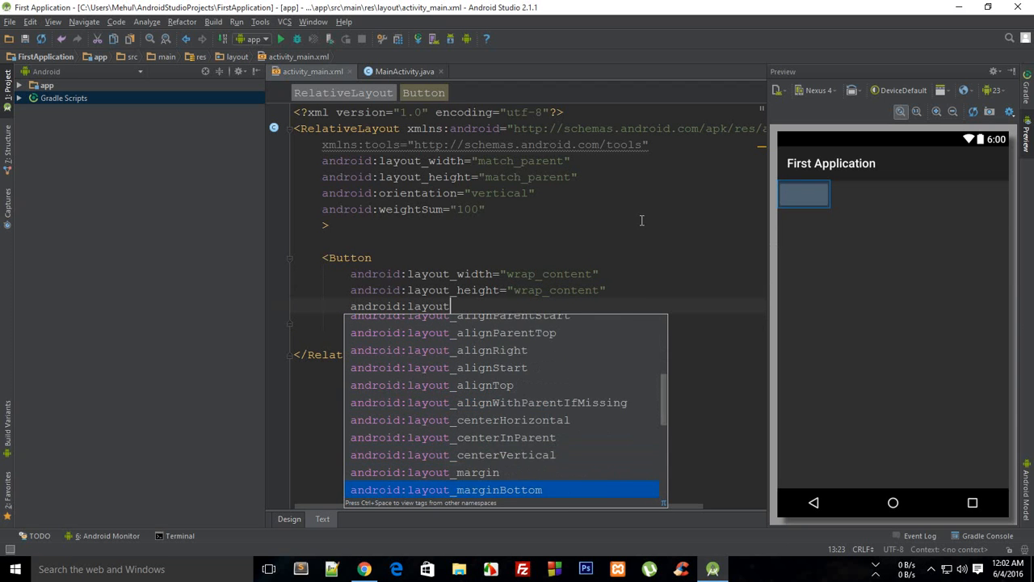
{"action": "left_click", "coordinate": [459, 419]}
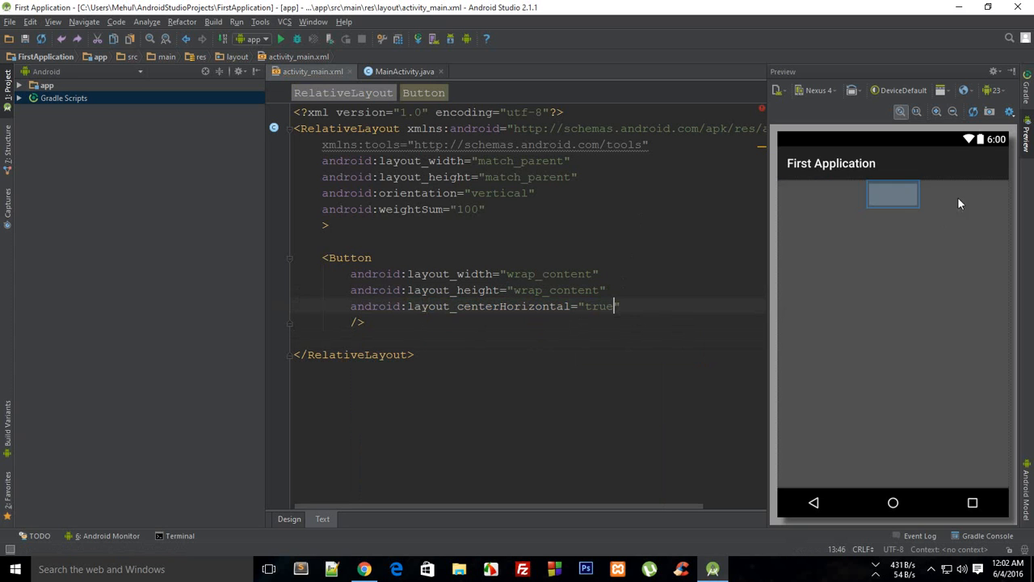
{"action": "mouse_move", "coordinate": [781, 185]}
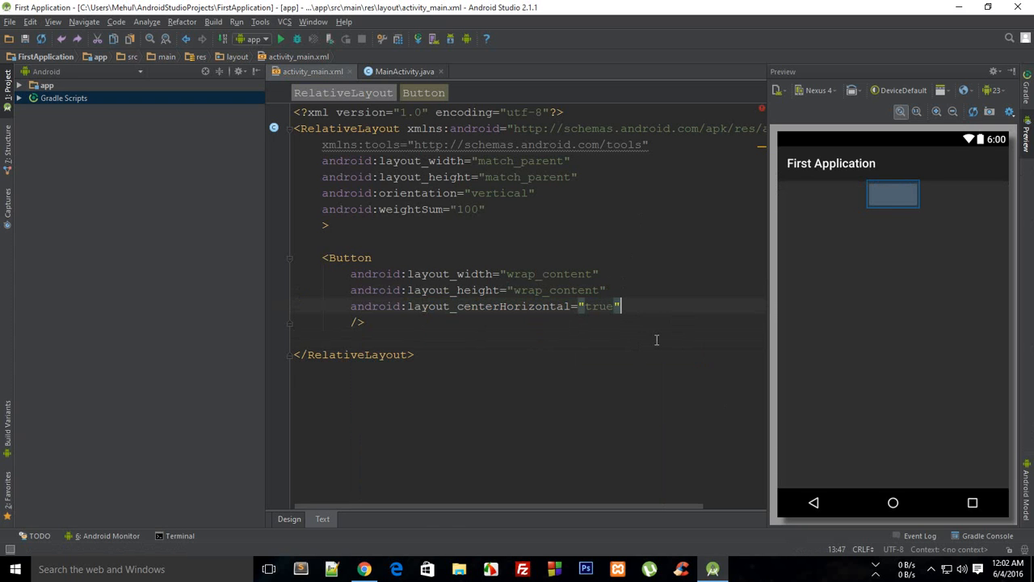
Add android:layout_alignParentTop="true" to the Button
{"action": "type", "text": "android"}
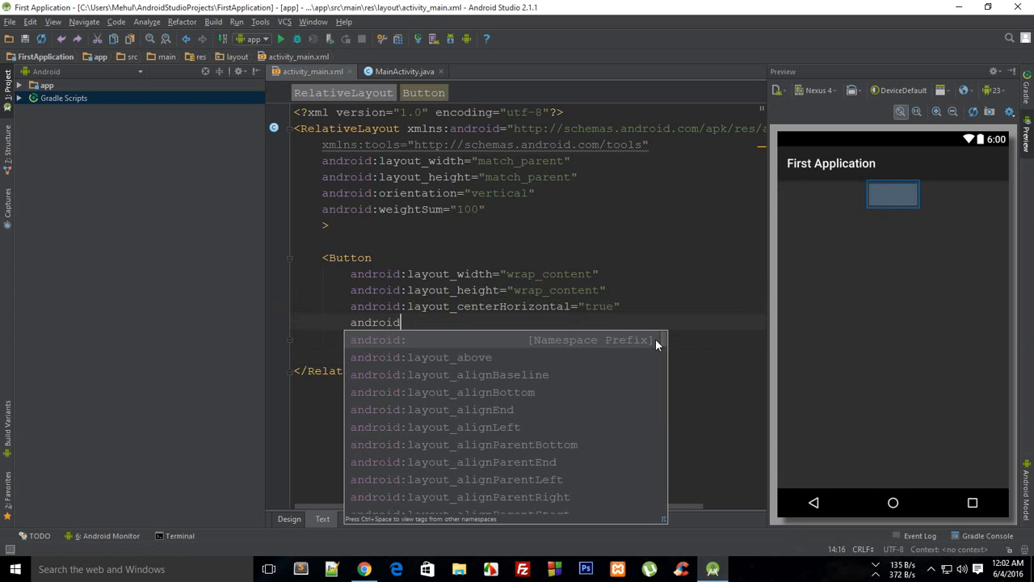
{"action": "type", "text": ":layout_ali"}
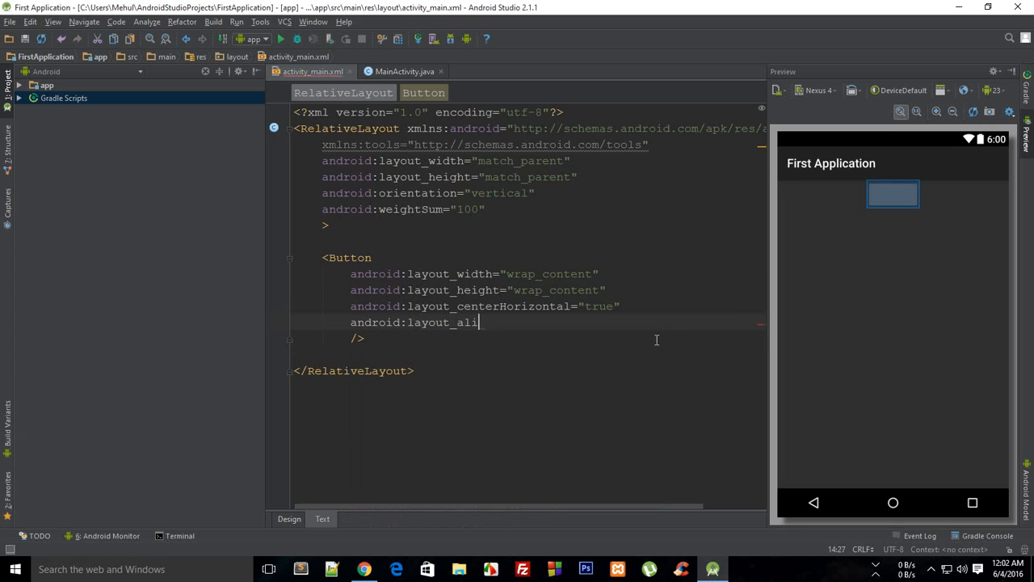
{"action": "type", "text": "gnParentTop"}
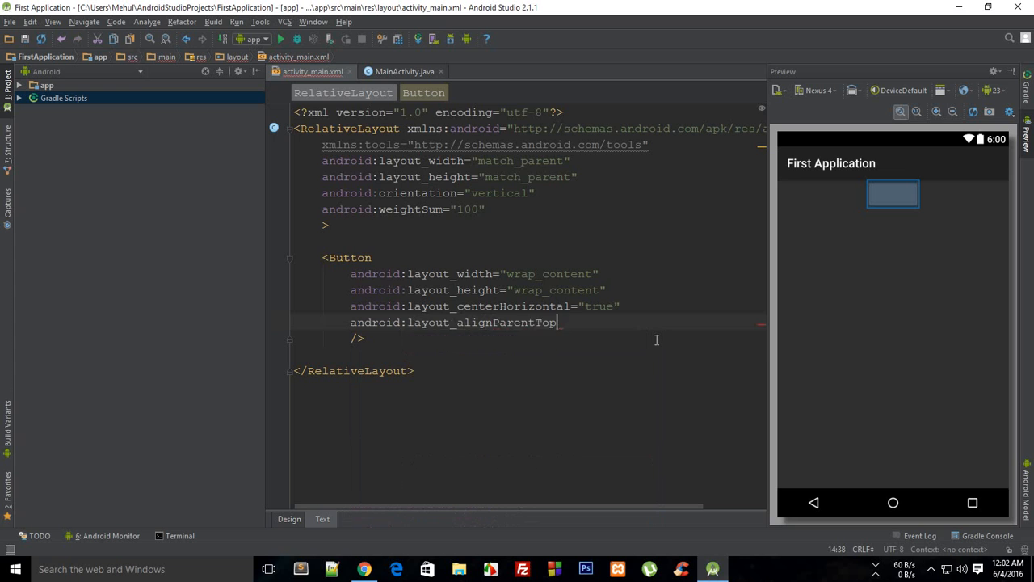
{"action": "type", "text": "=\"true\""}
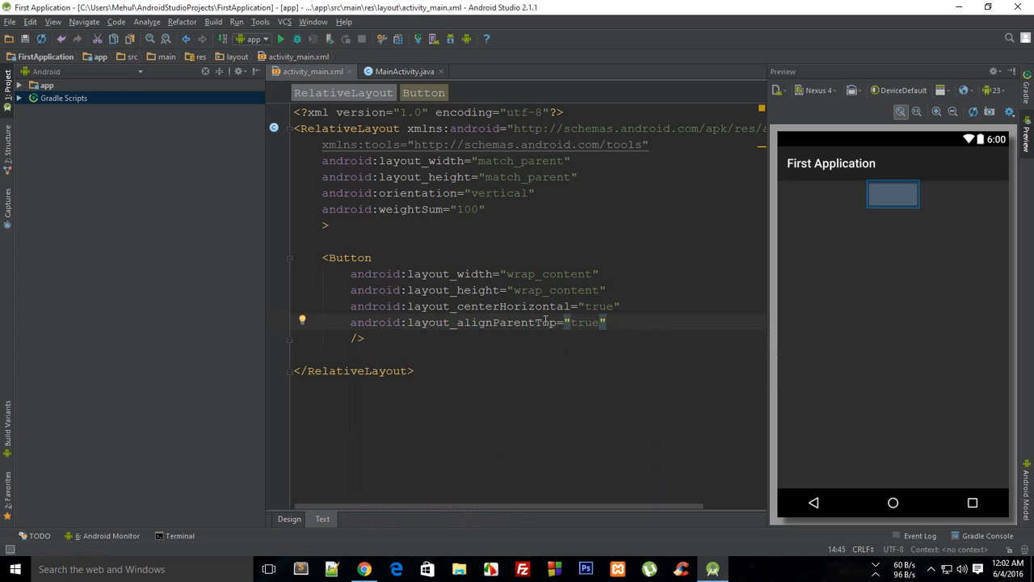
Add android:text with the label "I'm a cool button!"
{"action": "type", "text": "android:"}
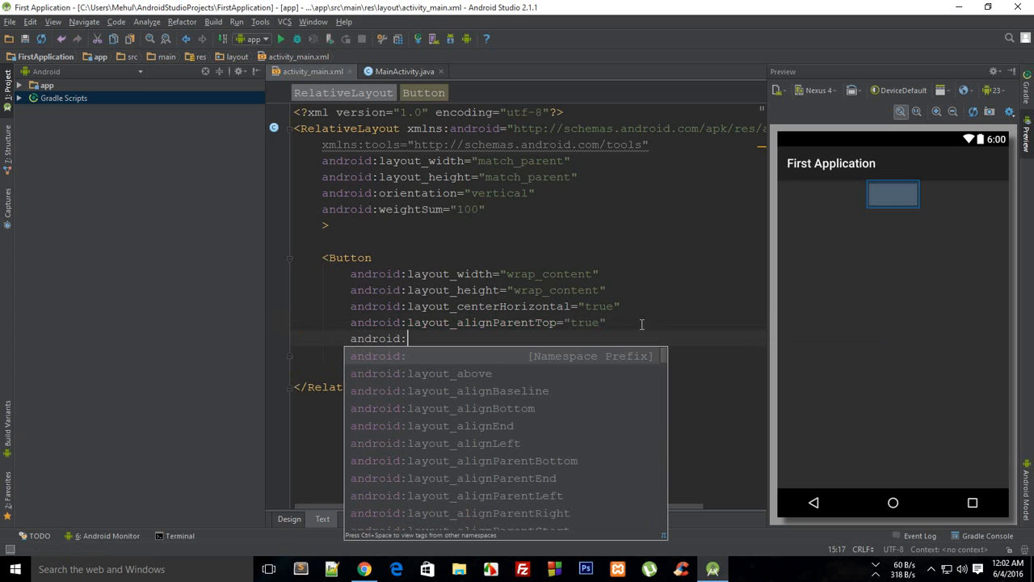
{"action": "type", "text": "text"}
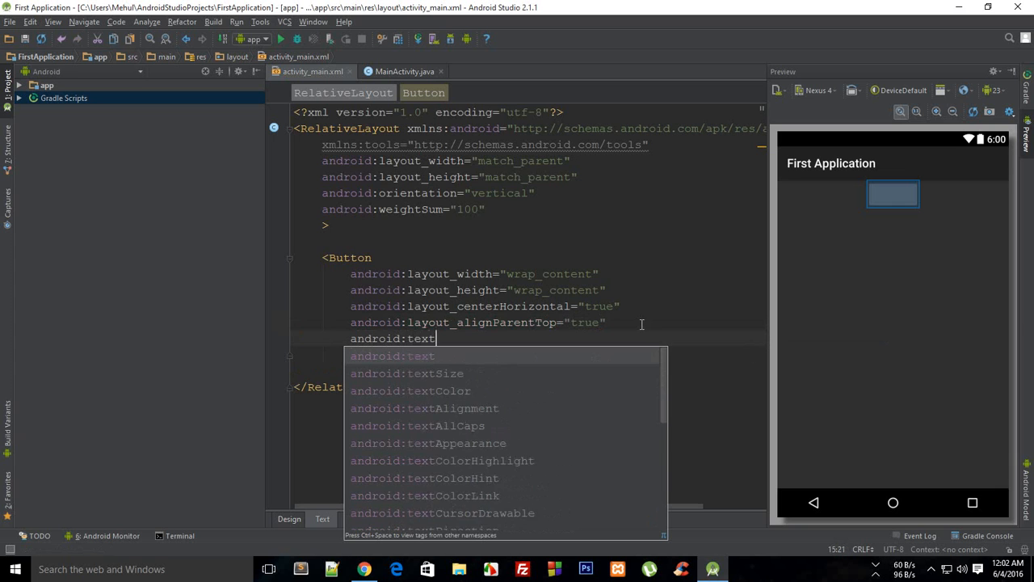
{"action": "left_click", "coordinate": [392, 355]}
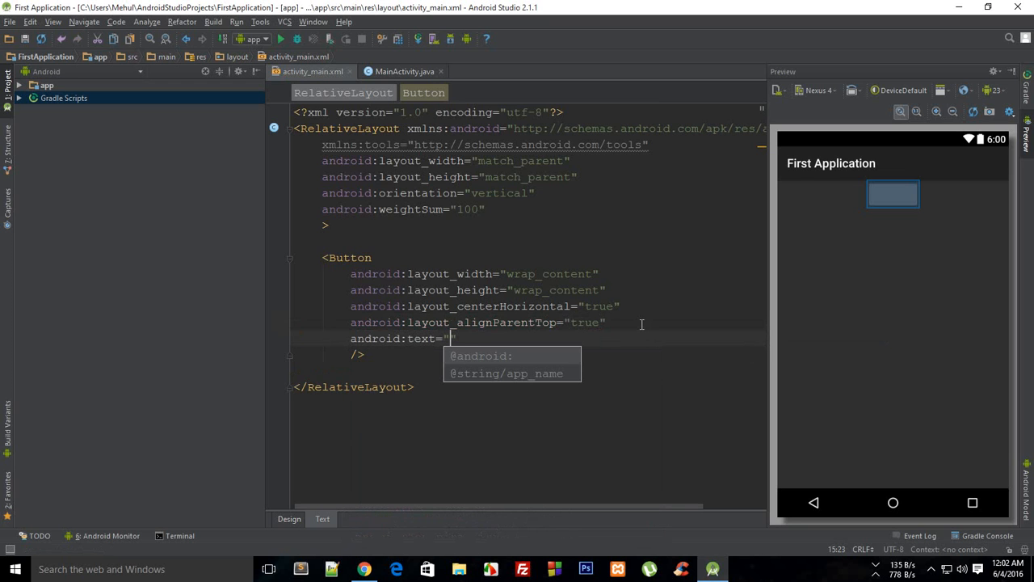
{"action": "type", "text": "I'm a cool button!"}
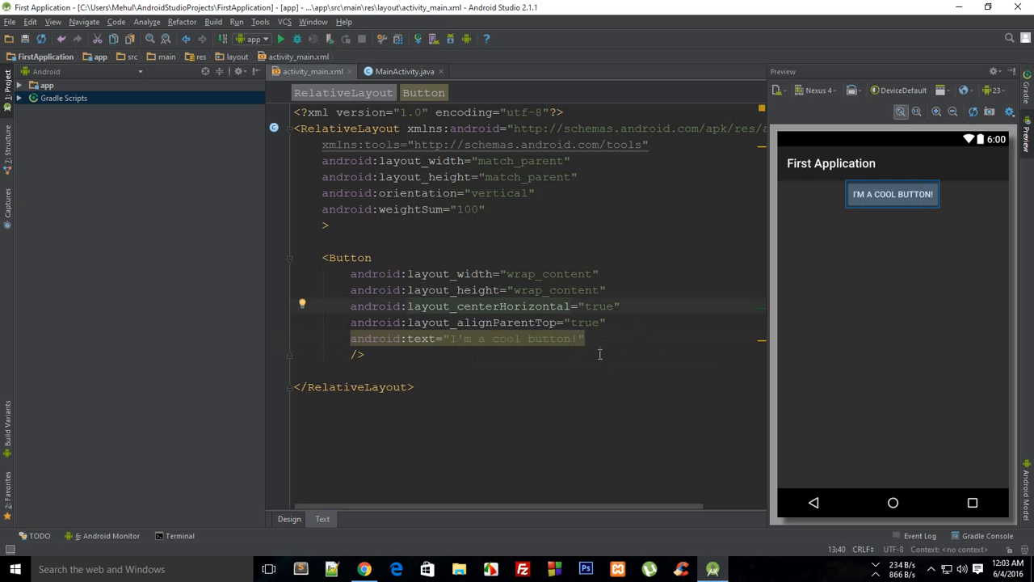
Change alignParentTop to alignParentBottom by replacing 'Top'
{"action": "double_click", "coordinate": [584, 321]}
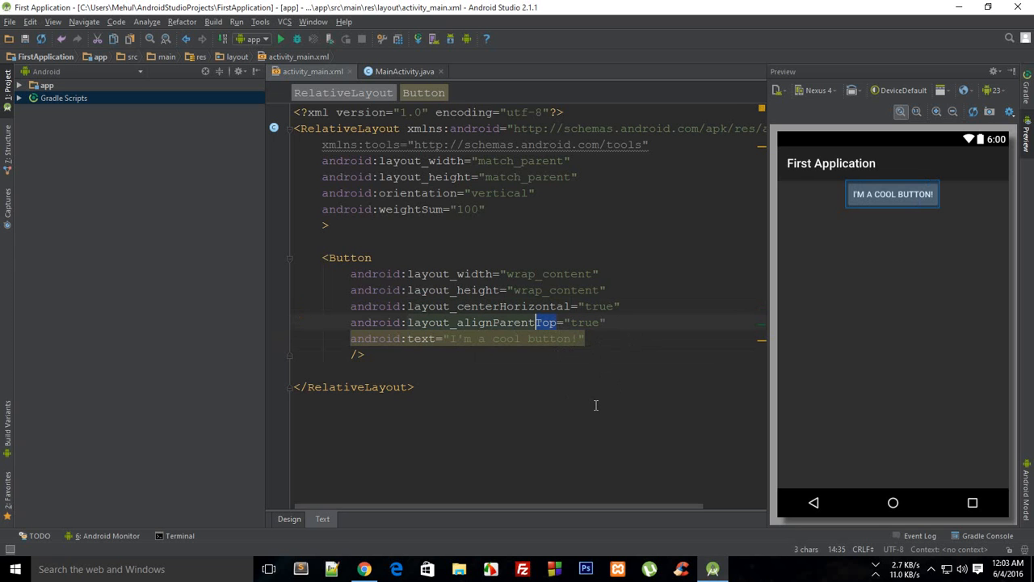
{"action": "type", "text": "Bttom"}
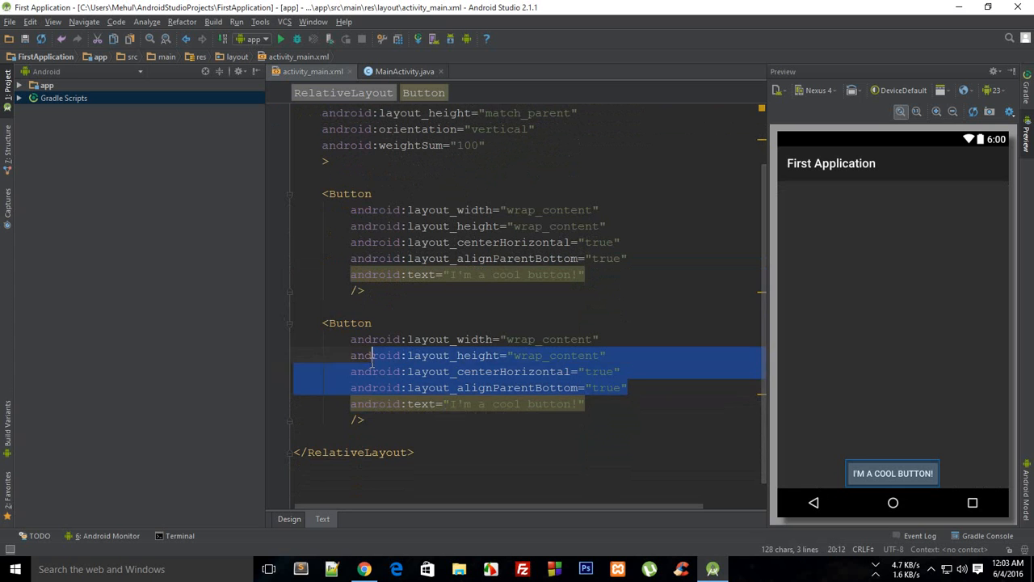
Delete the second button's centerHorizontal and alignParentBottom, relabel it 'I'm cooler than previous!', and id the first b1
{"action": "key", "text": "Delete"}
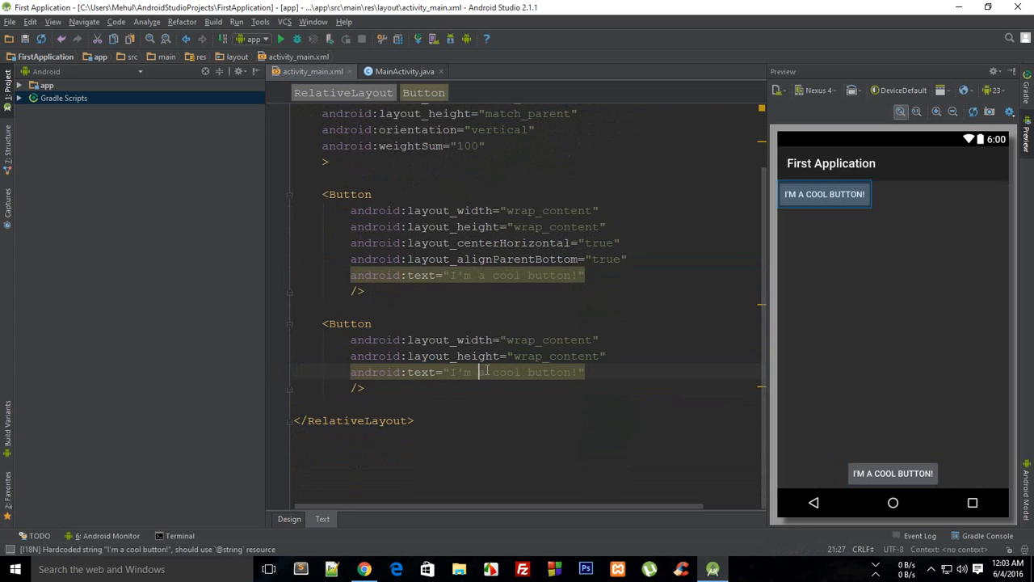
{"action": "type", "text": "ooler"}
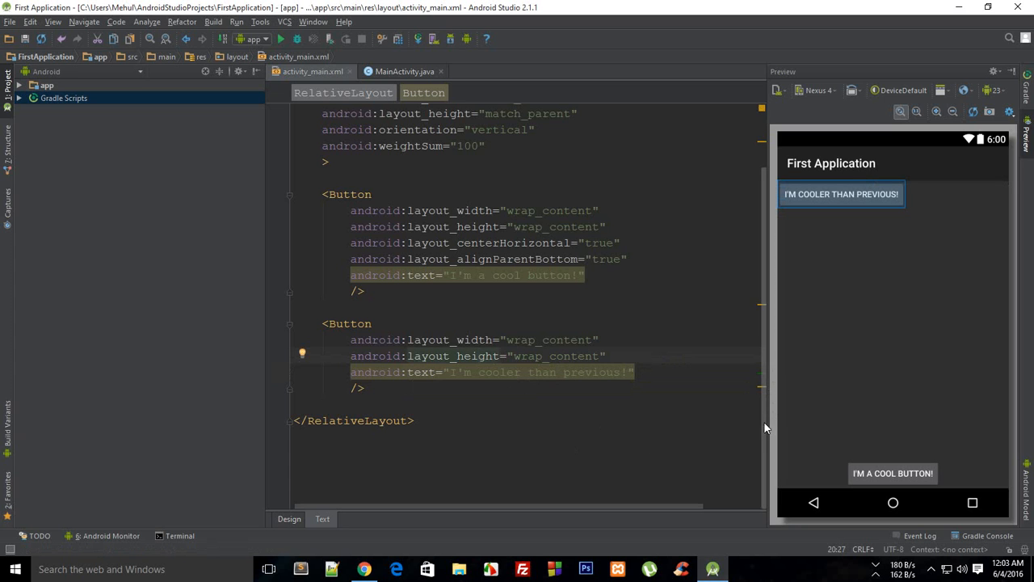
{"action": "mouse_move", "coordinate": [782, 341]}
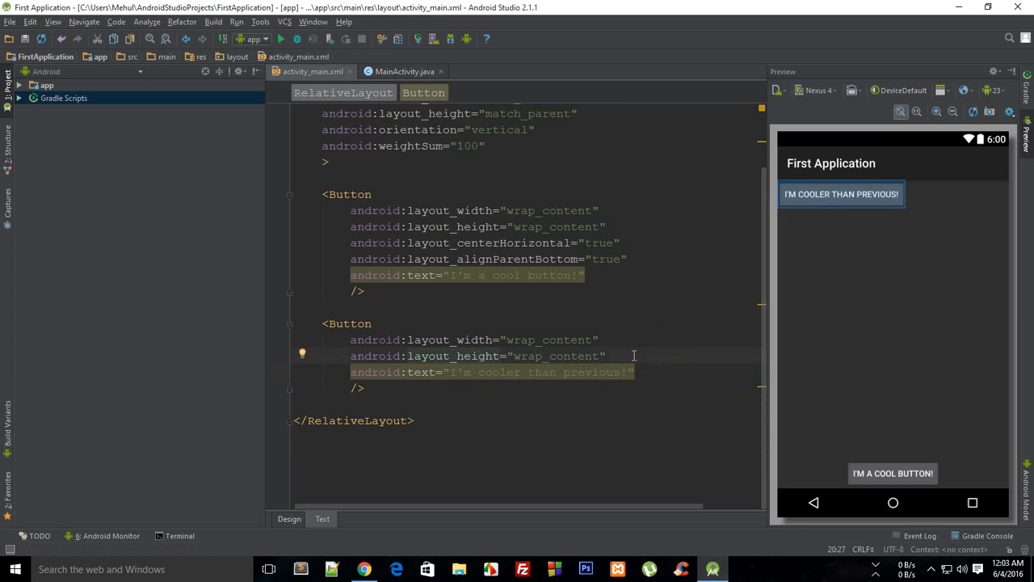
{"action": "type", "text": "android:id=\"@+id/"}
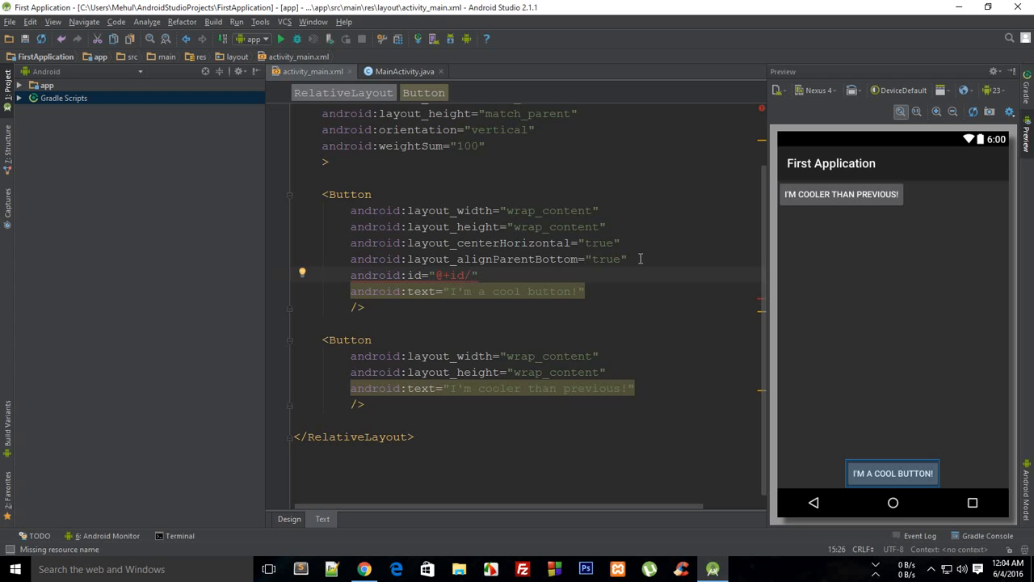
{"action": "type", "text": "b1"}
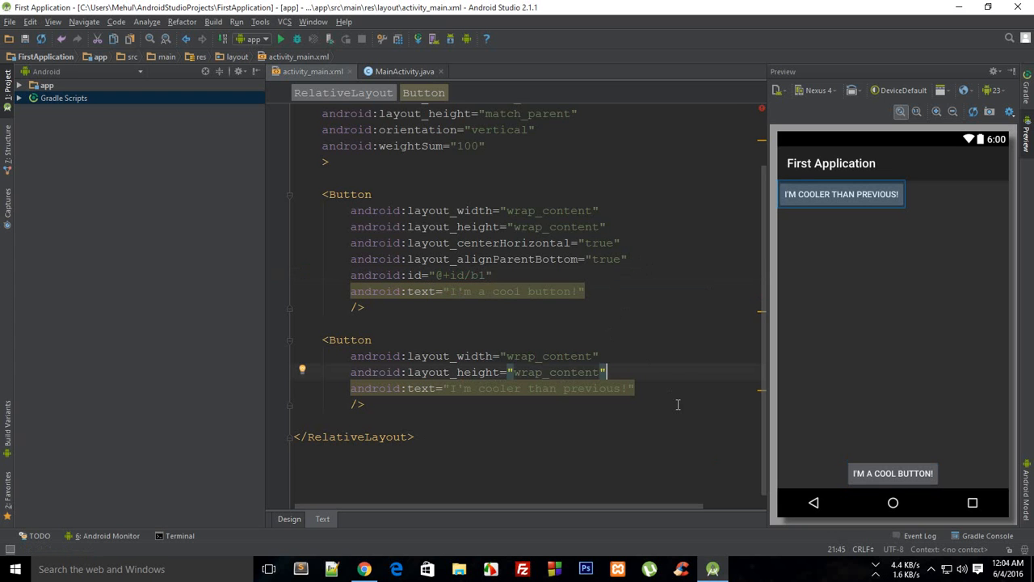
Add layout_toRightOf="@+id/b1" to the second button so it sits right of b1
{"action": "type", "text": "android:"}
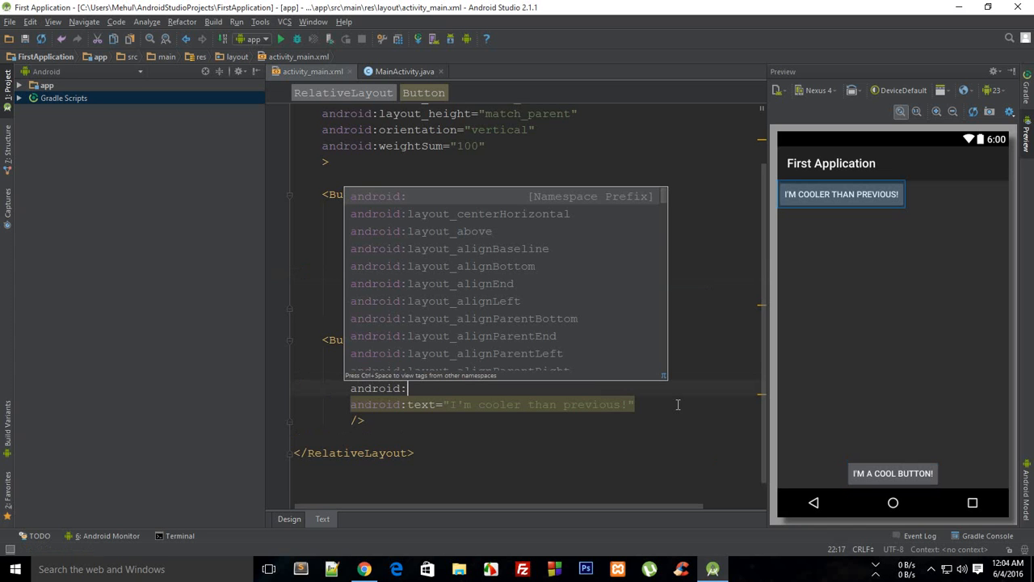
{"action": "type", "text": "layout_toRightOf=\"@+id/"}
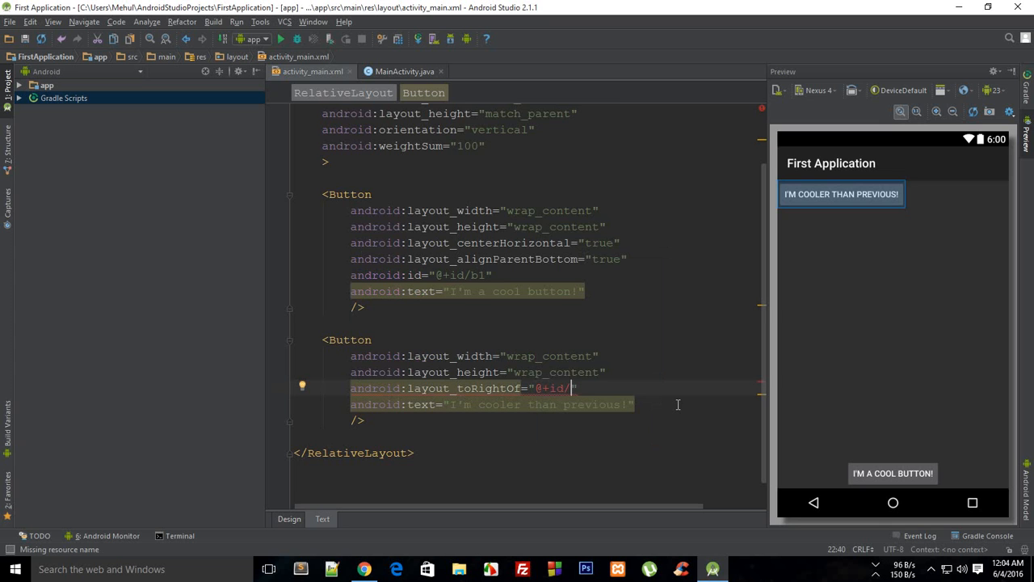
{"action": "type", "text": "b1"}
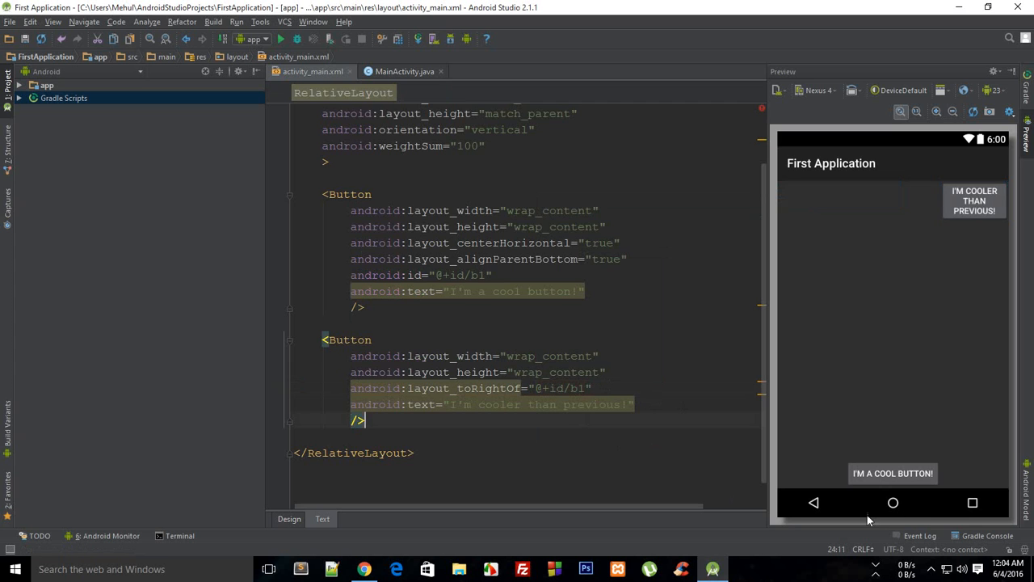
{"action": "mouse_move", "coordinate": [961, 378]}
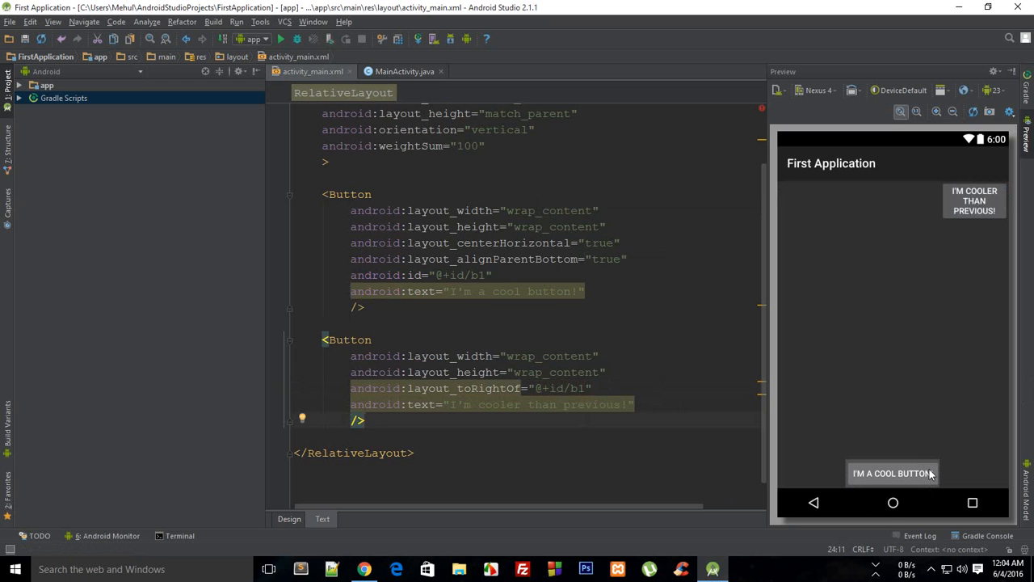
{"action": "mouse_move", "coordinate": [973, 471]}
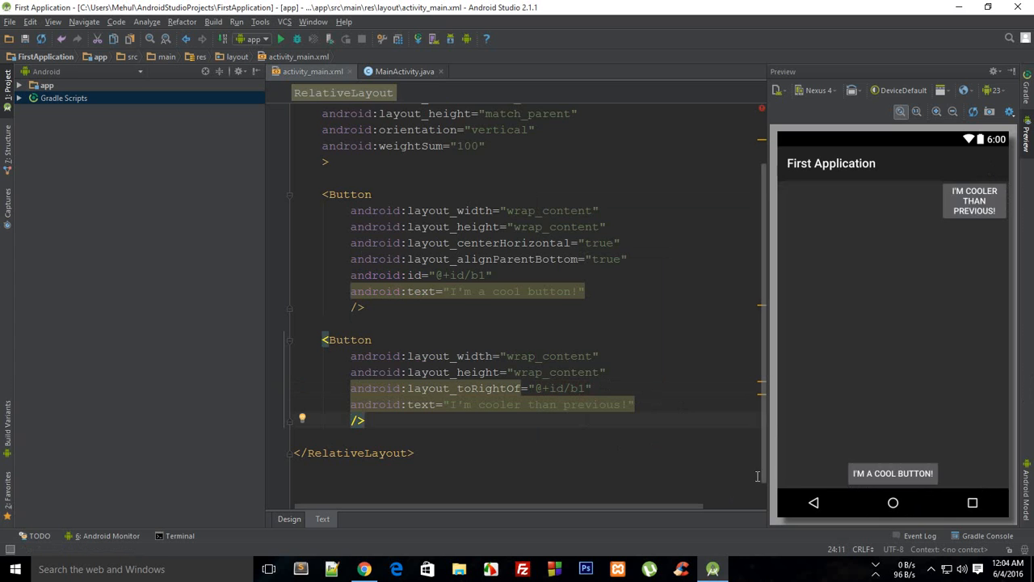
{"action": "mouse_move", "coordinate": [862, 170]}
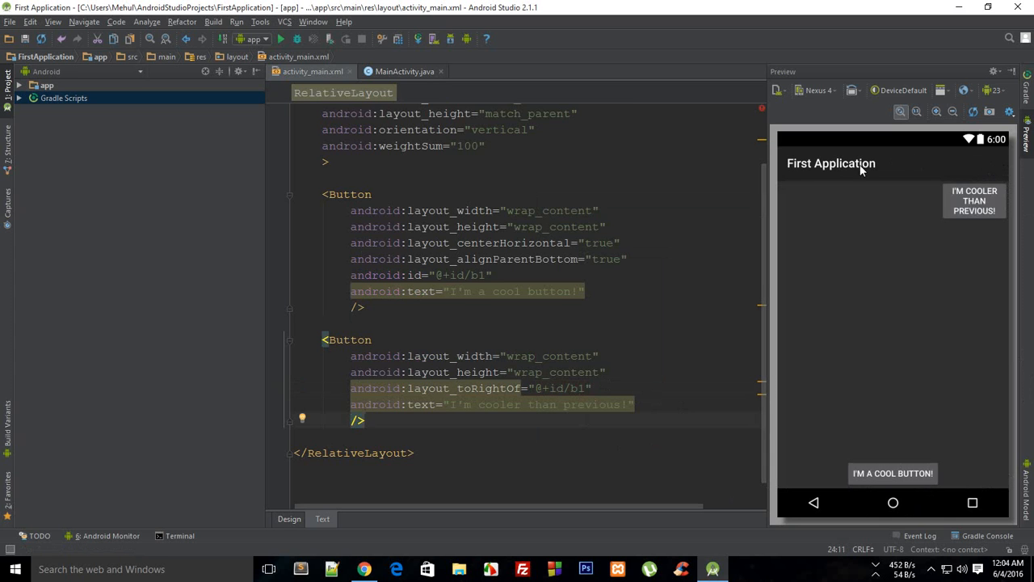
{"action": "mouse_move", "coordinate": [835, 300]}
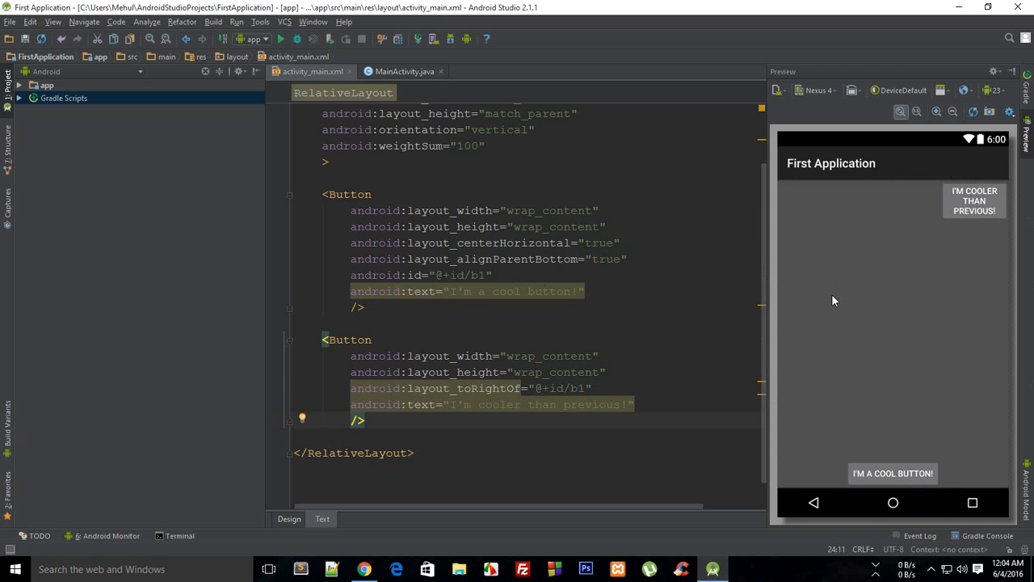
{"action": "left_click", "coordinate": [644, 408]}
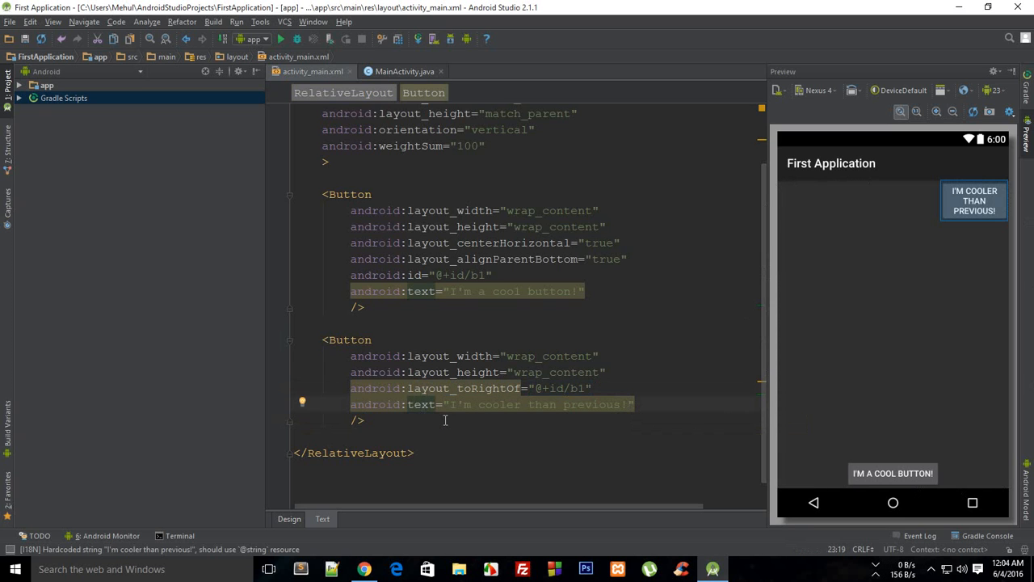
{"action": "mouse_move", "coordinate": [527, 395]}
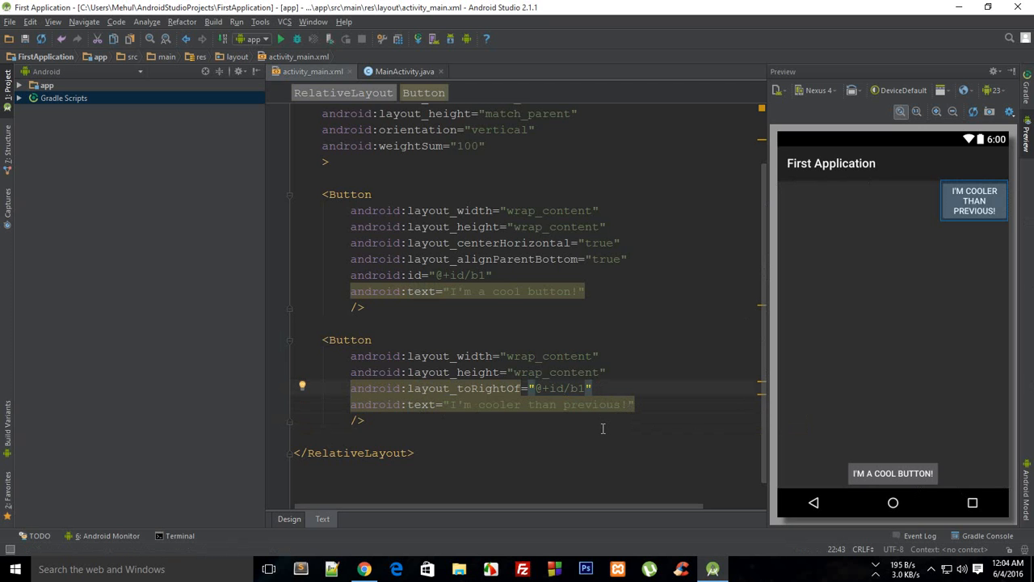
Add layout_alignParentBottom="true" to the second button and duplicate it as a third button
{"action": "type", "text": "and"}
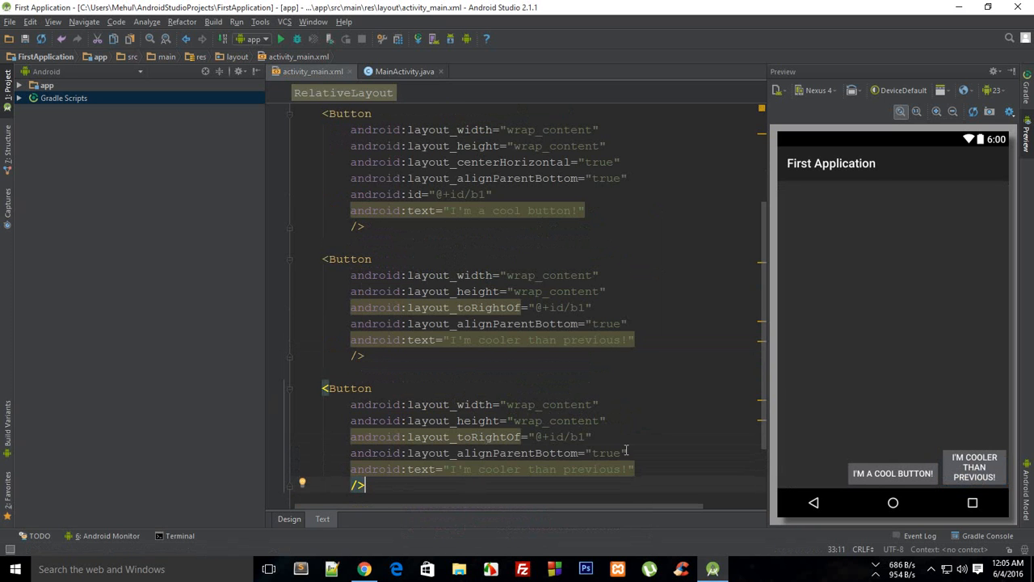
{"action": "mouse_move", "coordinate": [519, 411]}
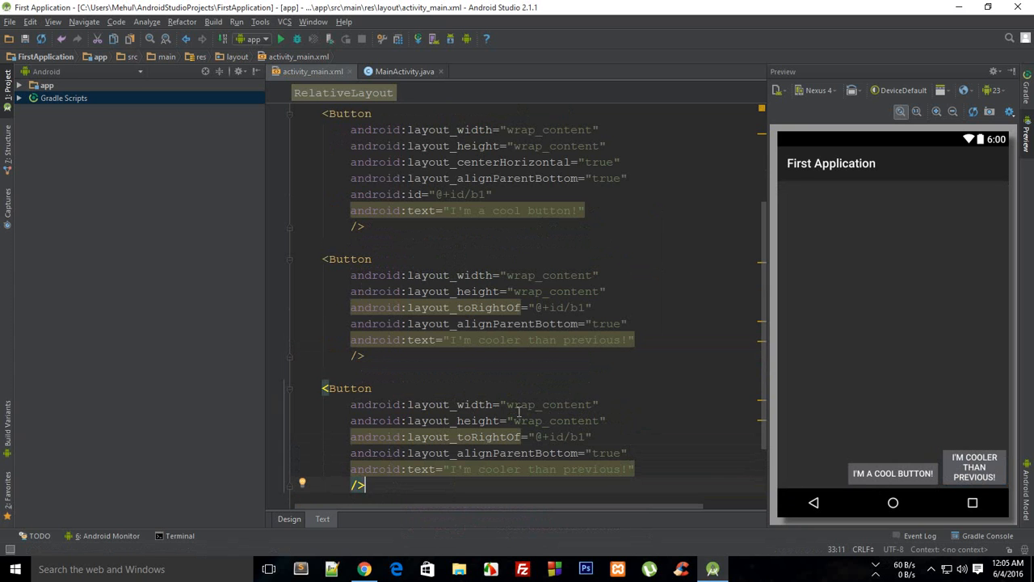
Give the second button id b2; make the third 'I'm much cooler than everything!', toLeftOf b2, without bottom alignment
{"action": "left_click", "coordinate": [594, 307]}
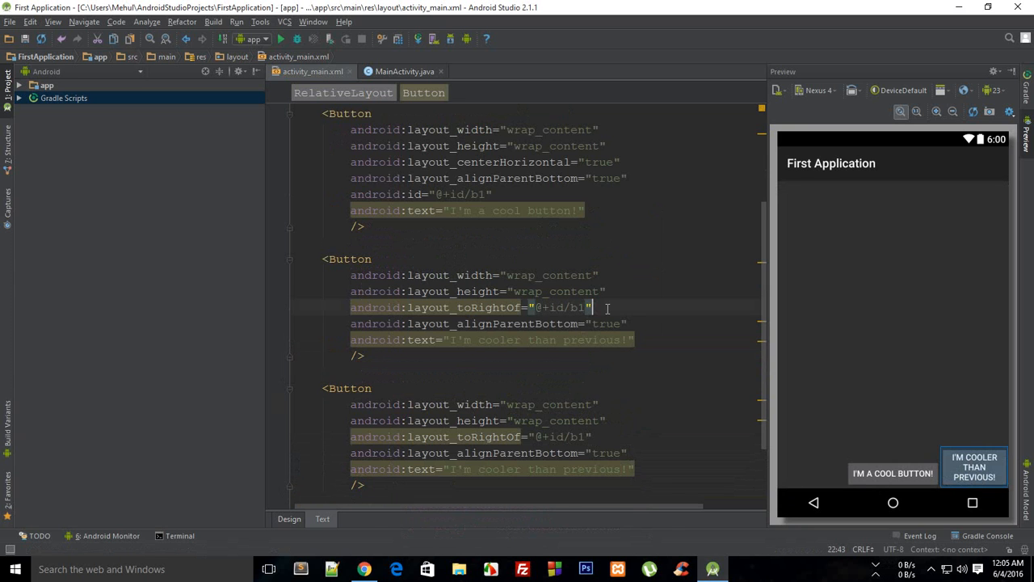
{"action": "type", "text": "android:id=\"@+id/b2"}
{"action": "left_click", "coordinate": [493, 469]}
{"action": "type", "text": "much "}
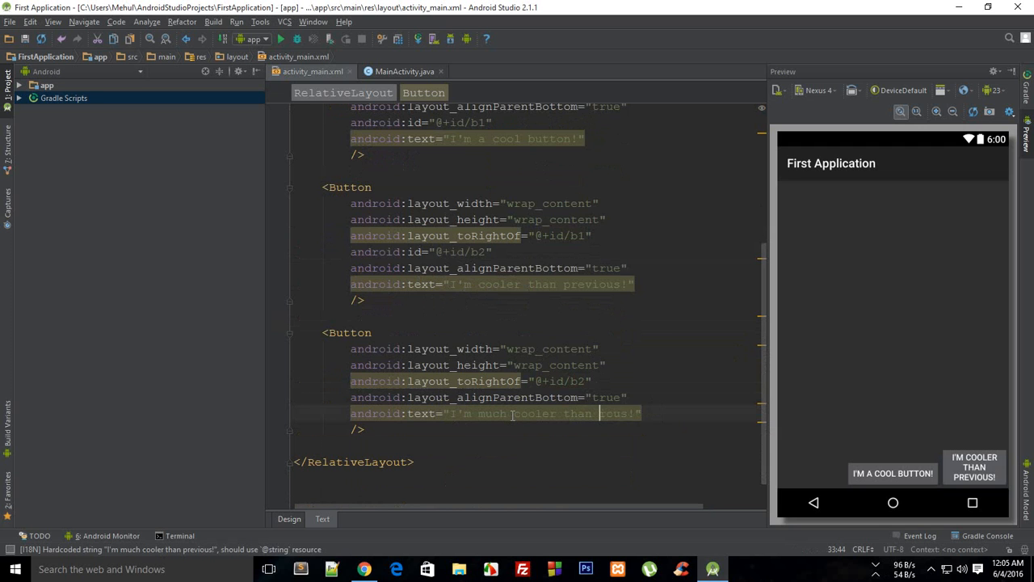
{"action": "type", "text": "everything"}
{"action": "left_click", "coordinate": [472, 381]}
{"action": "type", "text": "Lef"}
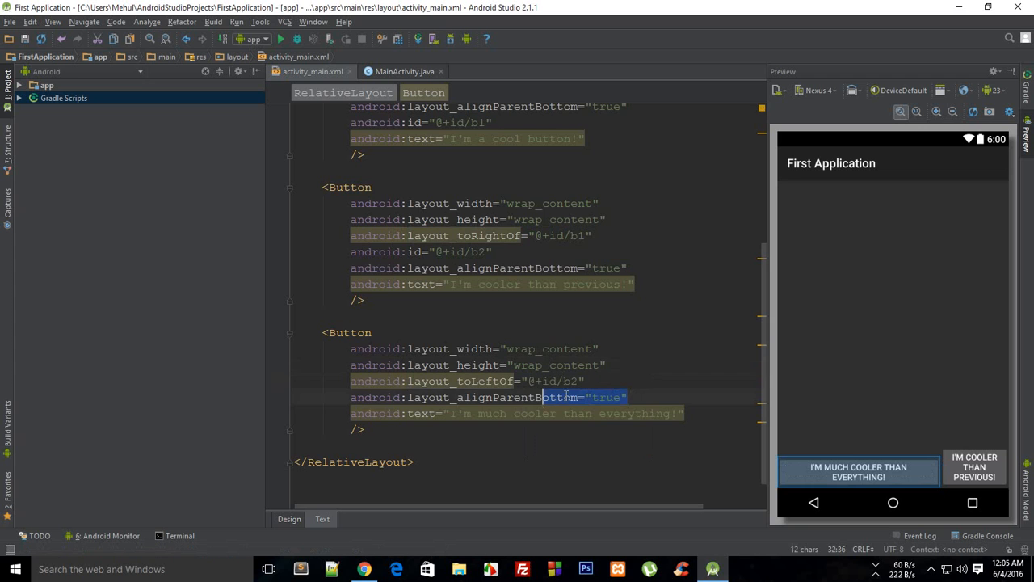
{"action": "key", "text": "Delete"}
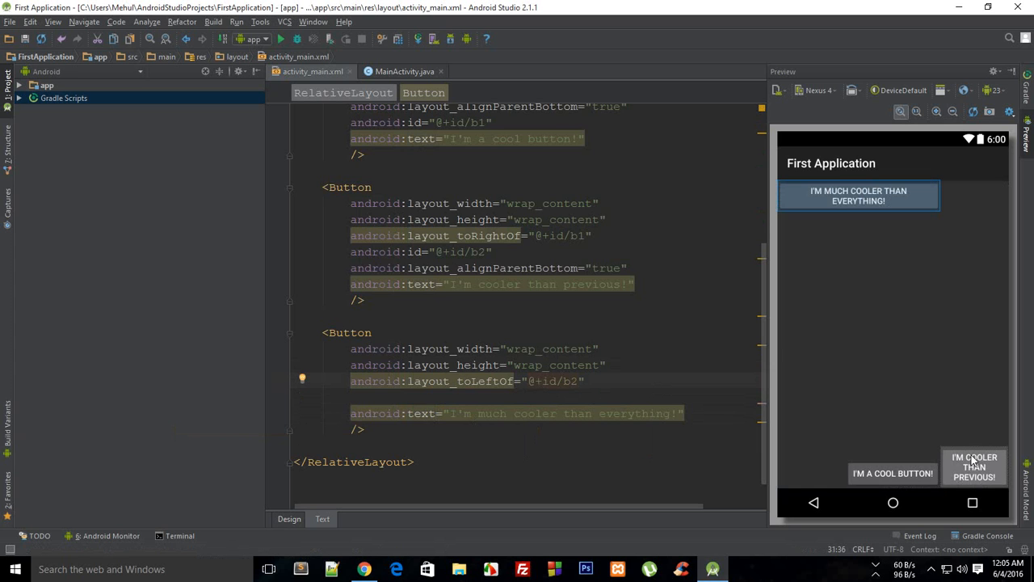
{"action": "mouse_move", "coordinate": [902, 205]}
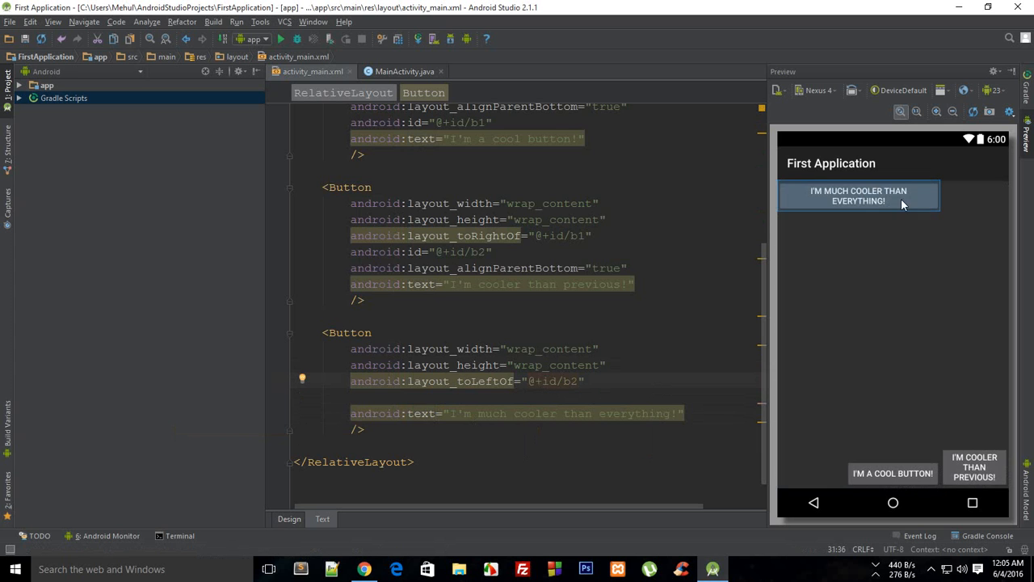
{"action": "mouse_move", "coordinate": [893, 472]}
{"action": "type", "text": "android"}
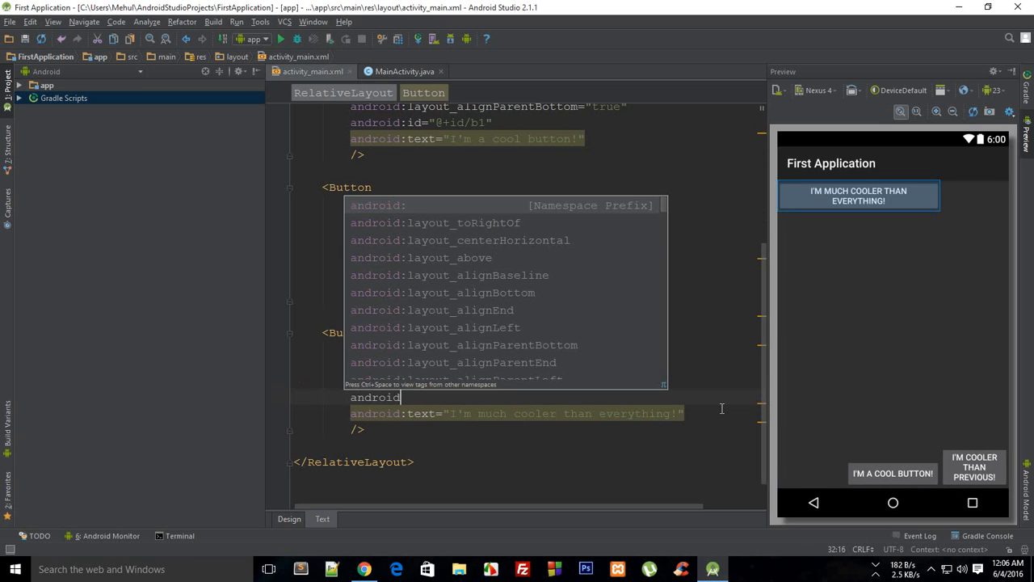
Restore android:layout_alignParentBottom="true" on the third button
{"action": "type", "text": "_layout_alignParentBottom=\""}
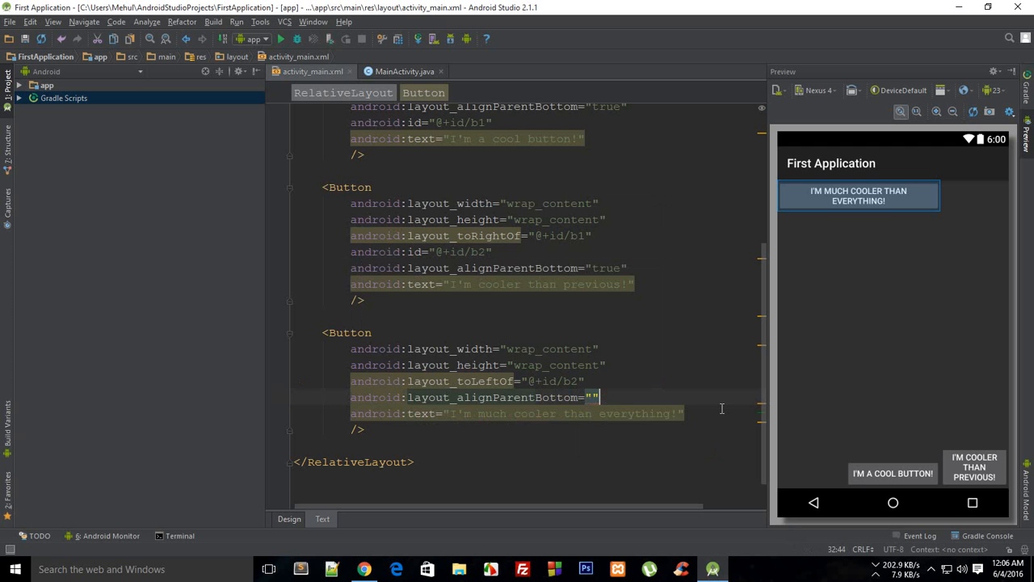
{"action": "type", "text": "true"}
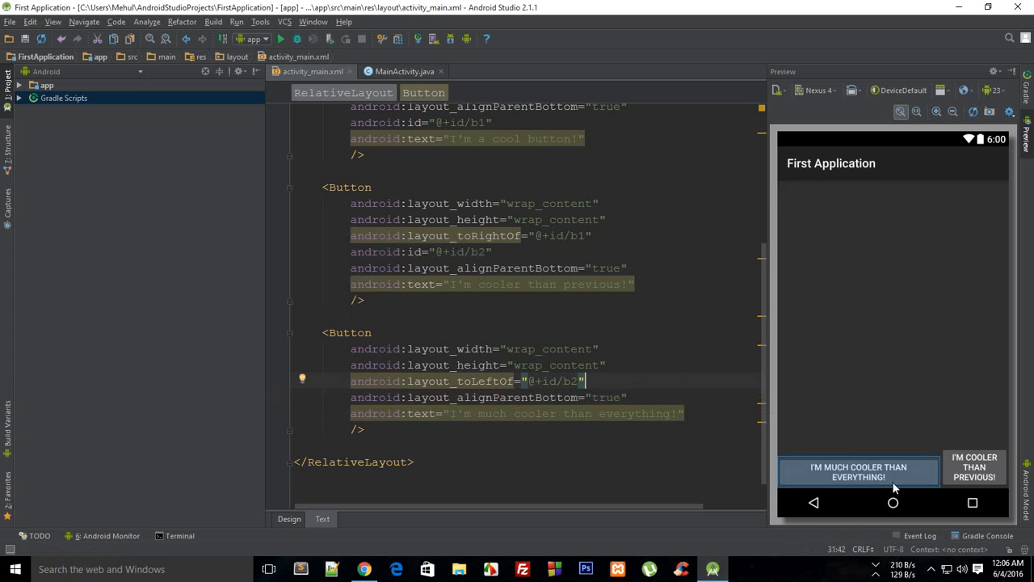
{"action": "mouse_move", "coordinate": [893, 499]}
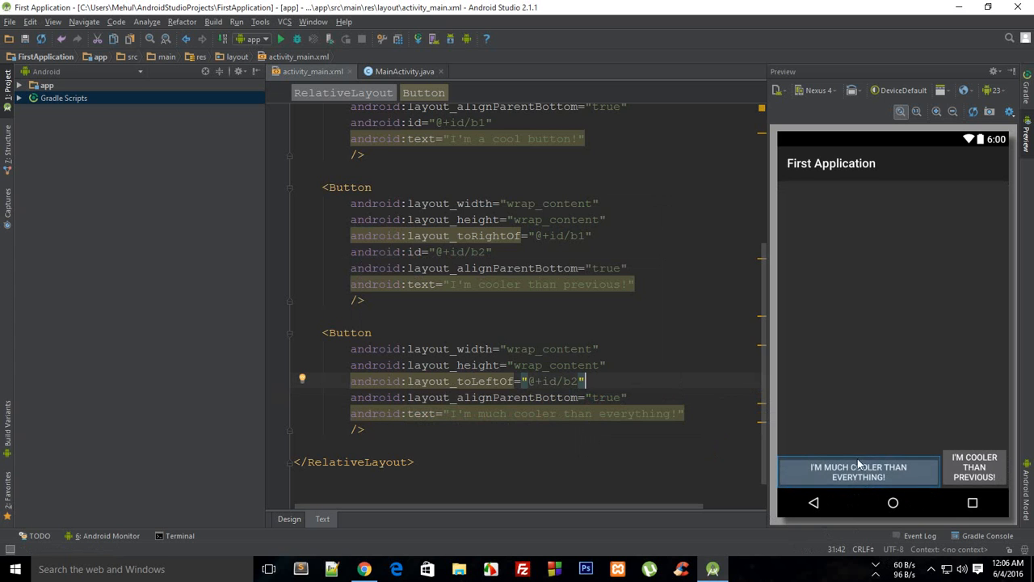
{"action": "mouse_move", "coordinate": [888, 500]}
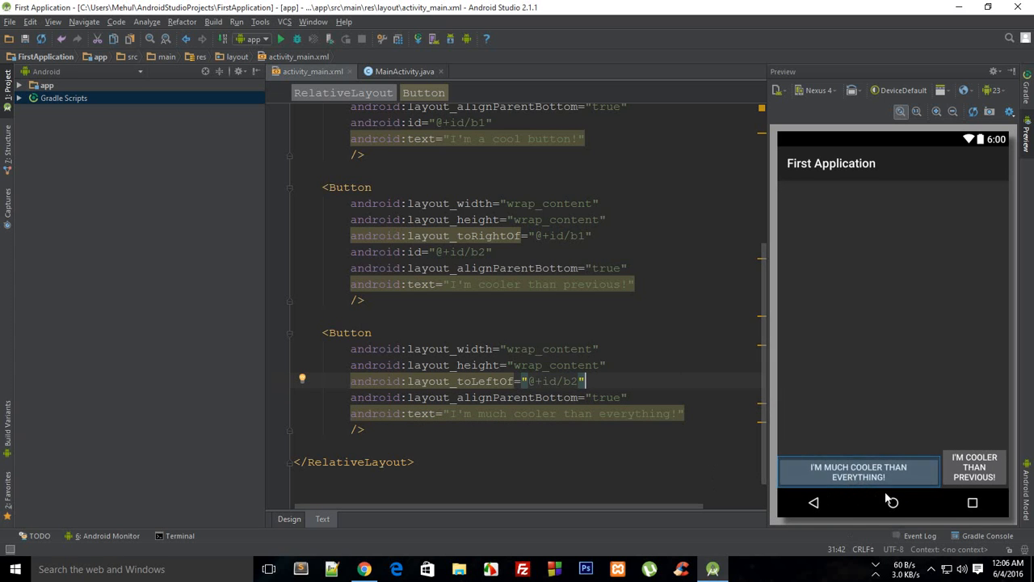
{"action": "mouse_move", "coordinate": [650, 412]}
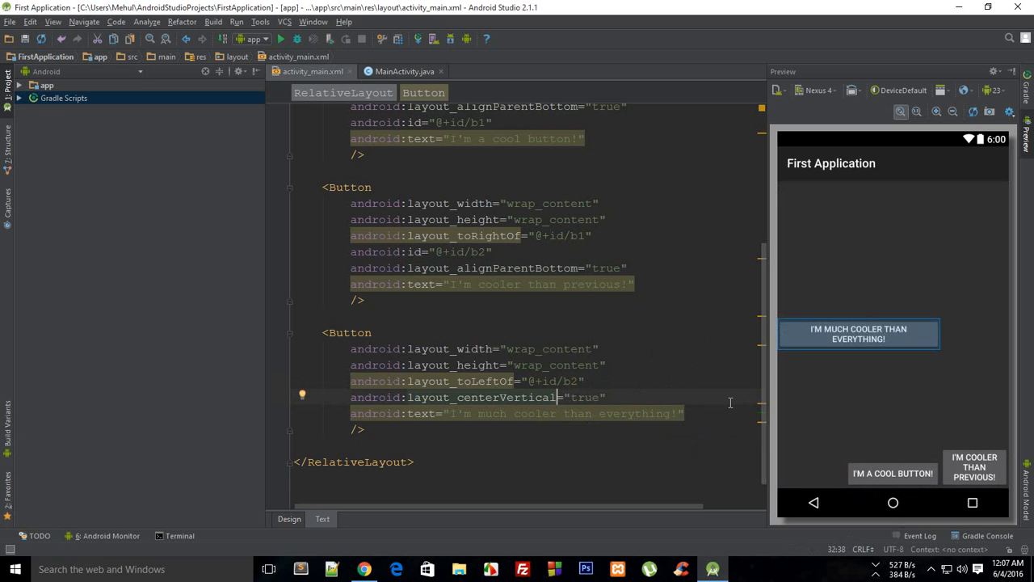
Switch the third button to layout_centerVertical and change b1's alignParentBottom to alignParentTop
{"action": "scroll", "scroll_direction": "up", "scroll_amount": 3}
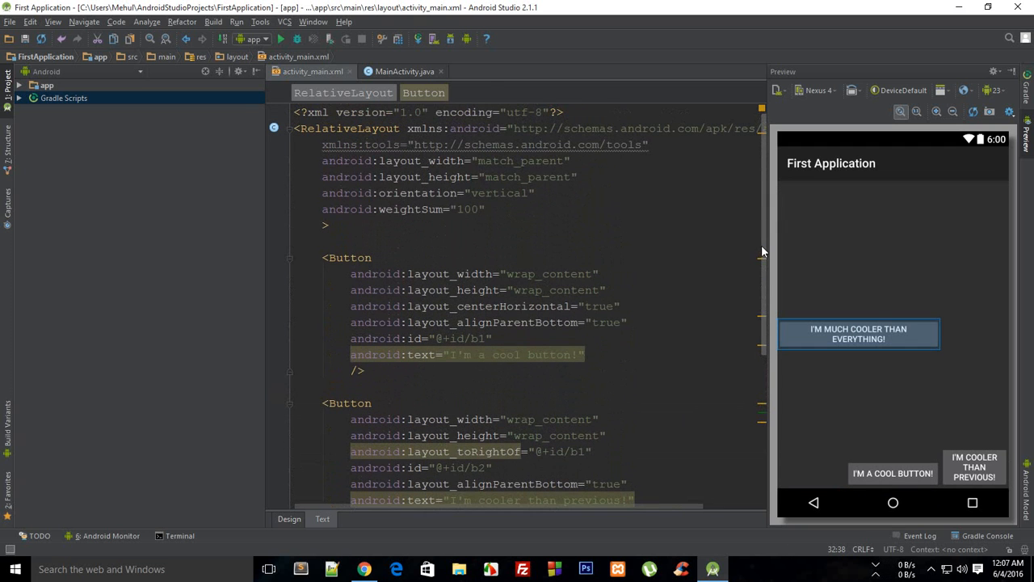
{"action": "double_click", "coordinate": [489, 306]}
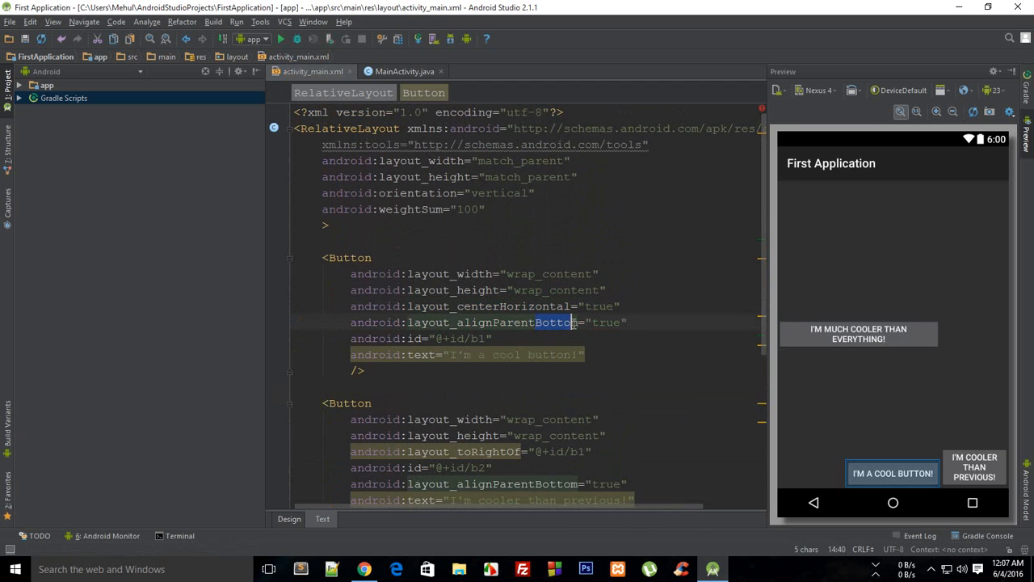
{"action": "type", "text": "op"}
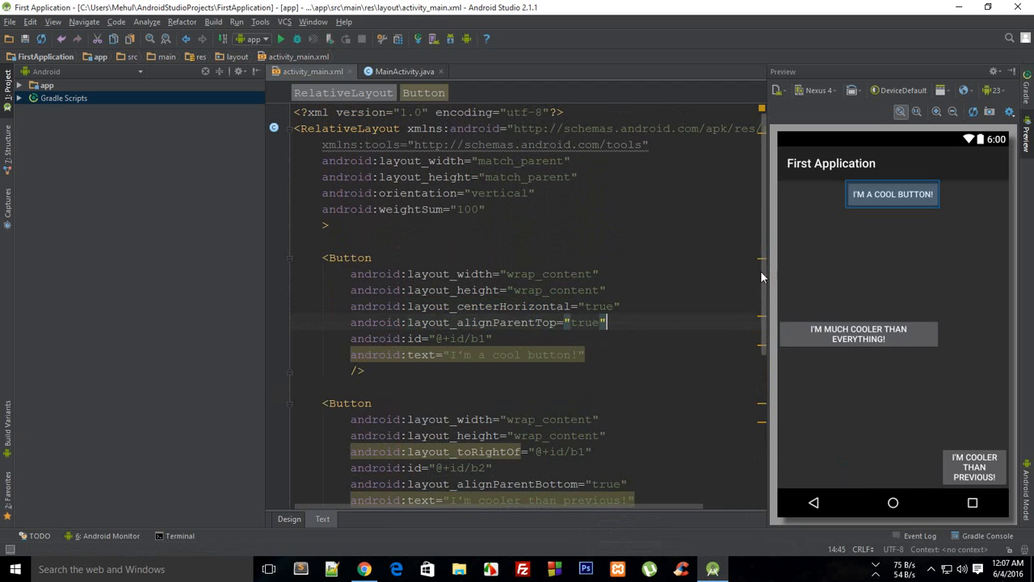
{"action": "scroll", "scroll_direction": "down", "scroll_amount": 3}
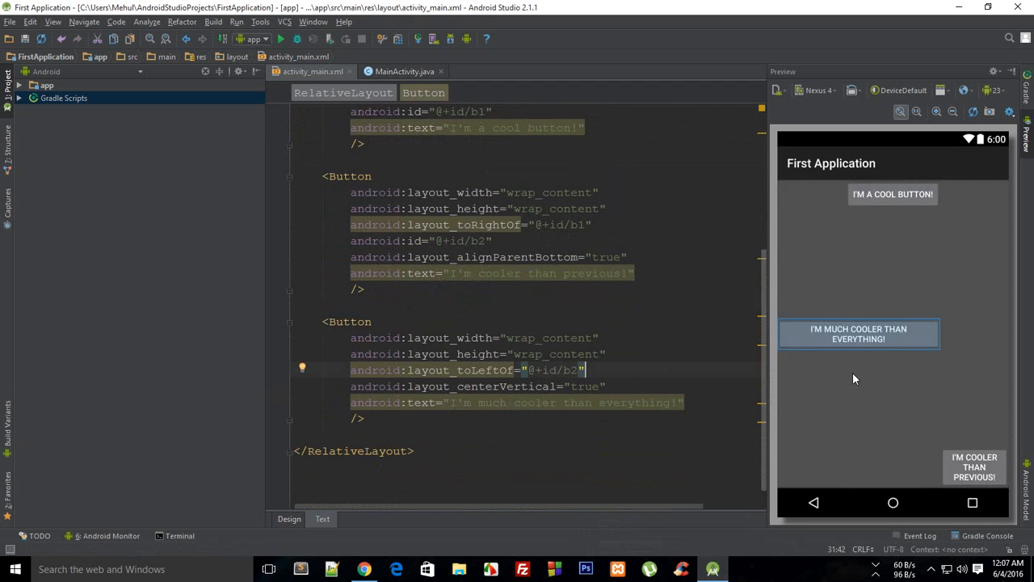
{"action": "mouse_move", "coordinate": [974, 467]}
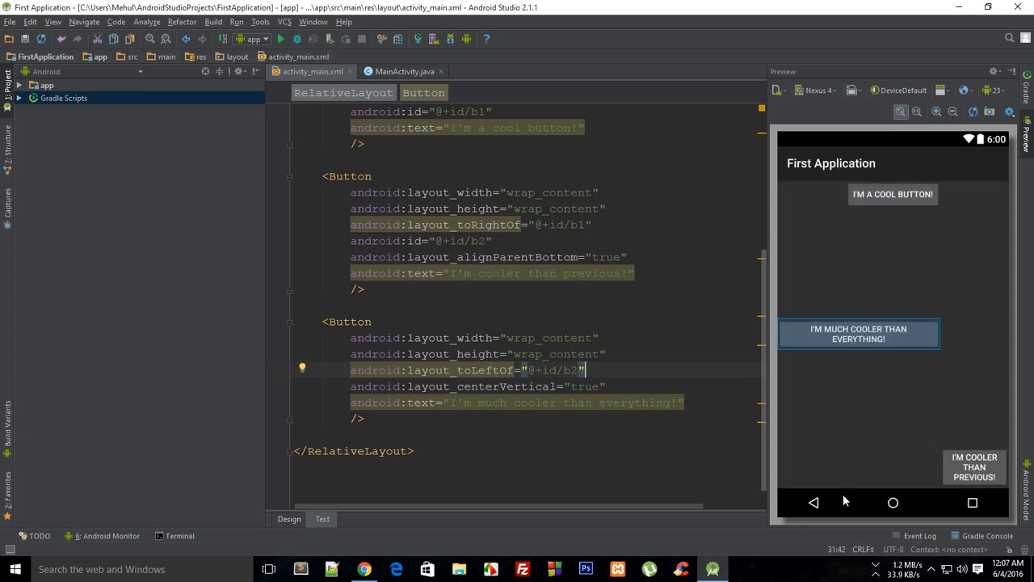
Change the third button's layout_toLeftOf reference from b2 to b1
{"action": "double_click", "coordinate": [575, 370]}
{"action": "type", "text": "1"}
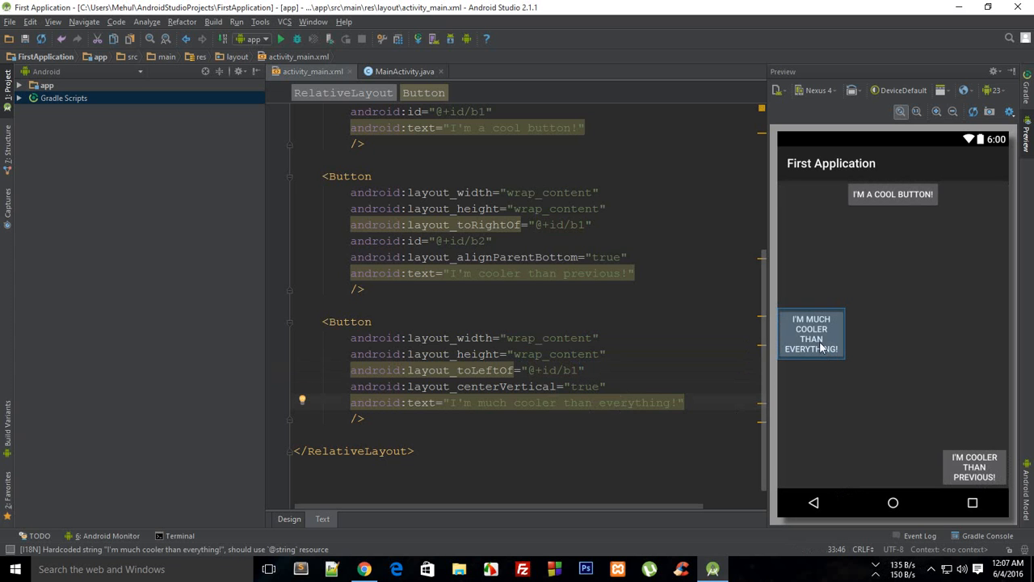
{"action": "left_click", "coordinate": [563, 386]}
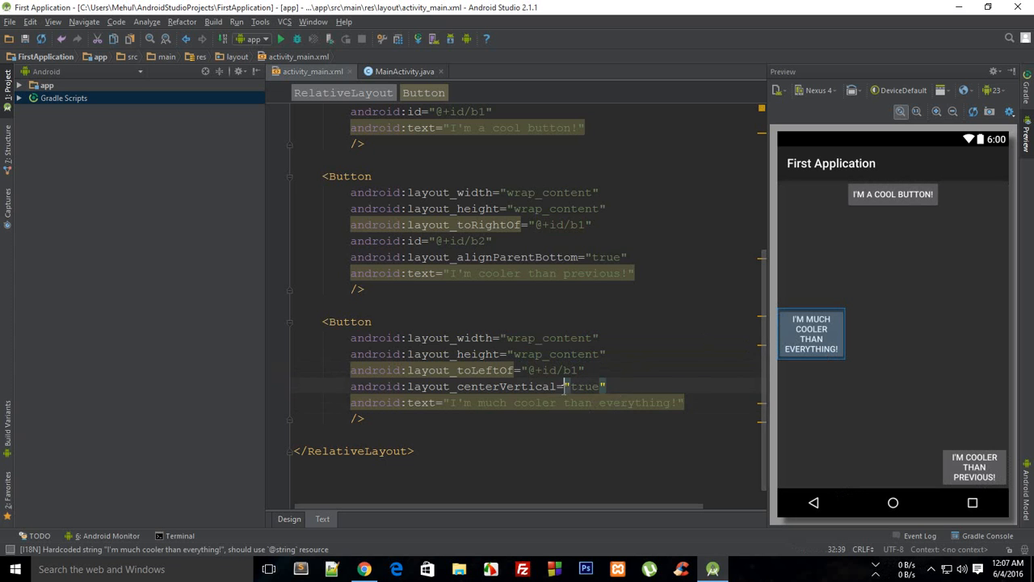
{"action": "mouse_move", "coordinate": [893, 193]}
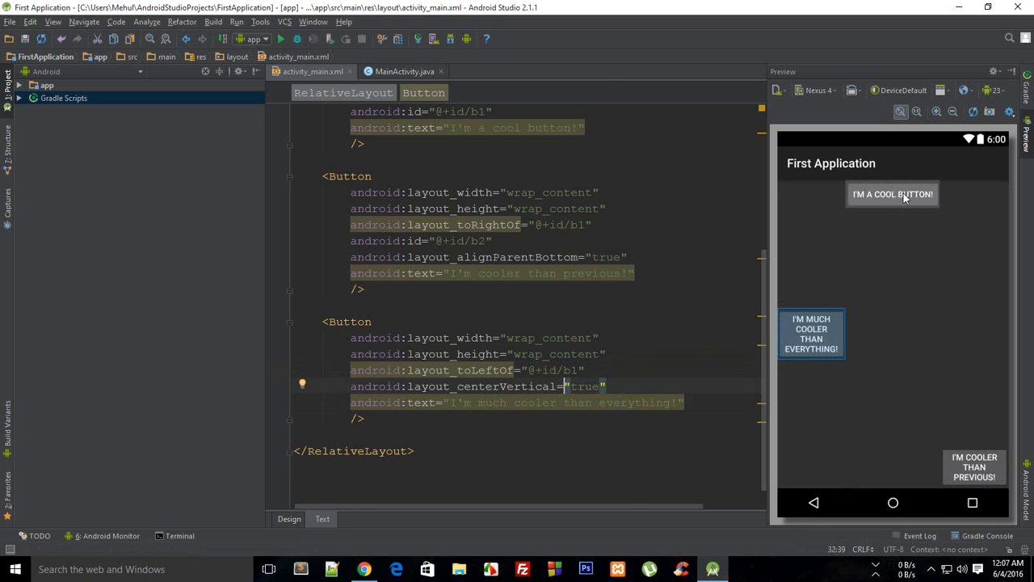
{"action": "scroll", "scroll_direction": "up", "scroll_amount": 3}
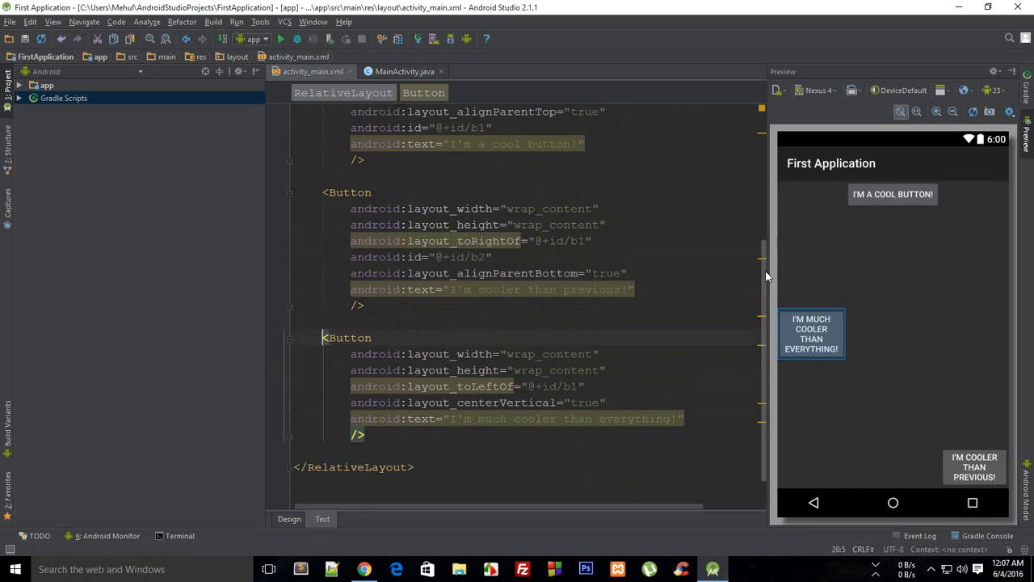
{"action": "scroll", "scroll_direction": "up", "scroll_amount": 3}
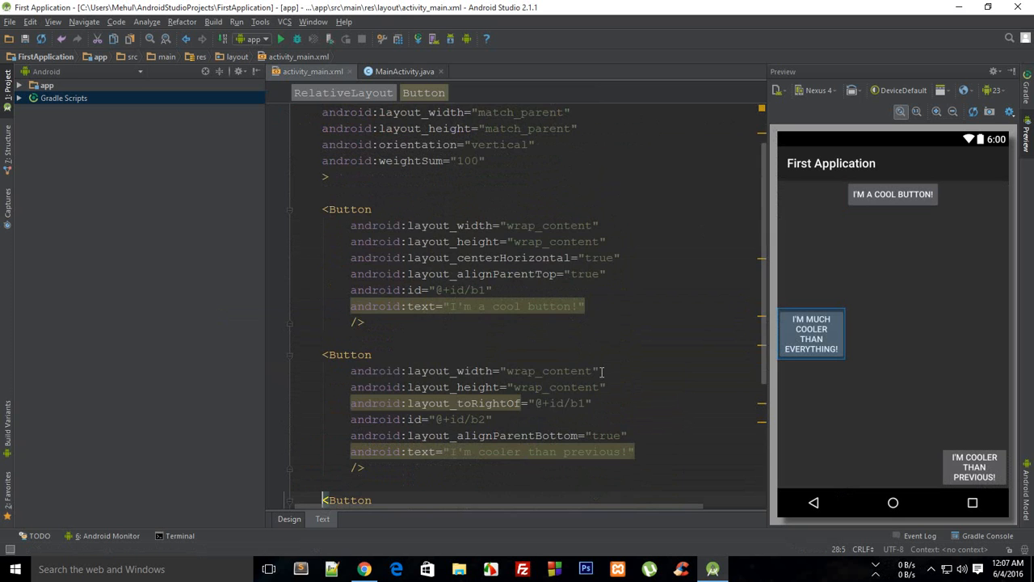
{"action": "scroll", "scroll_direction": "up", "scroll_amount": 3}
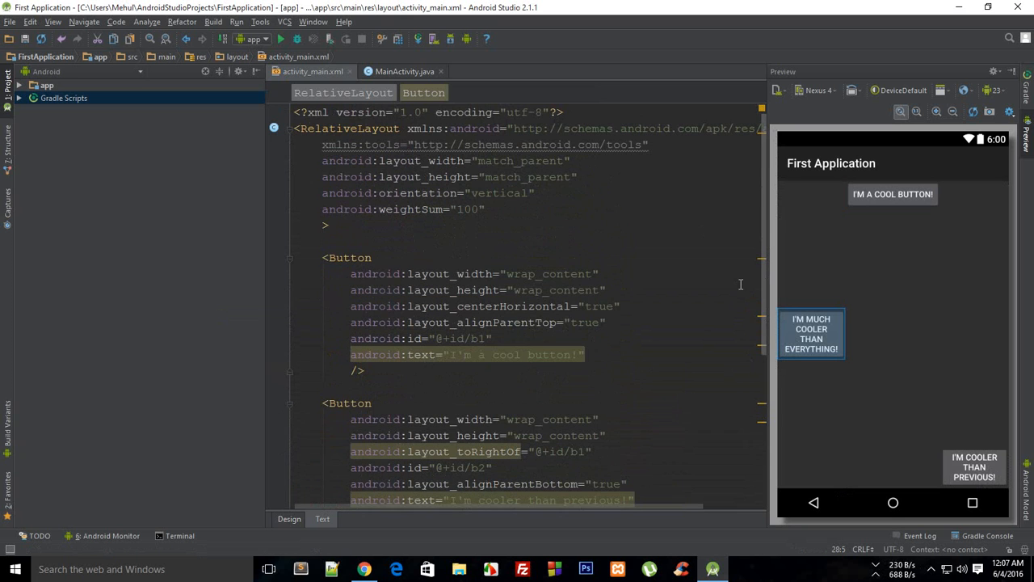